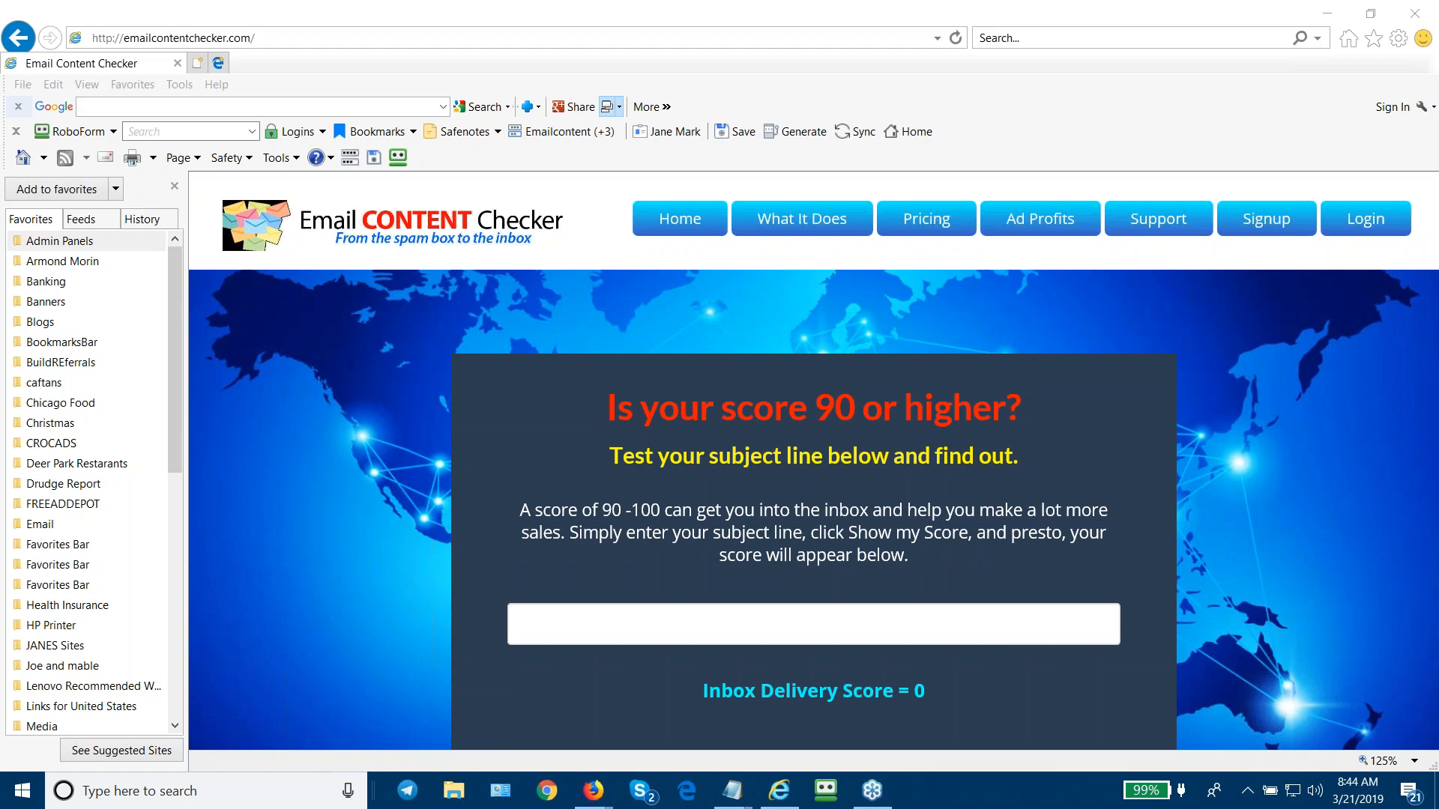
mouse_move(1213, 227)
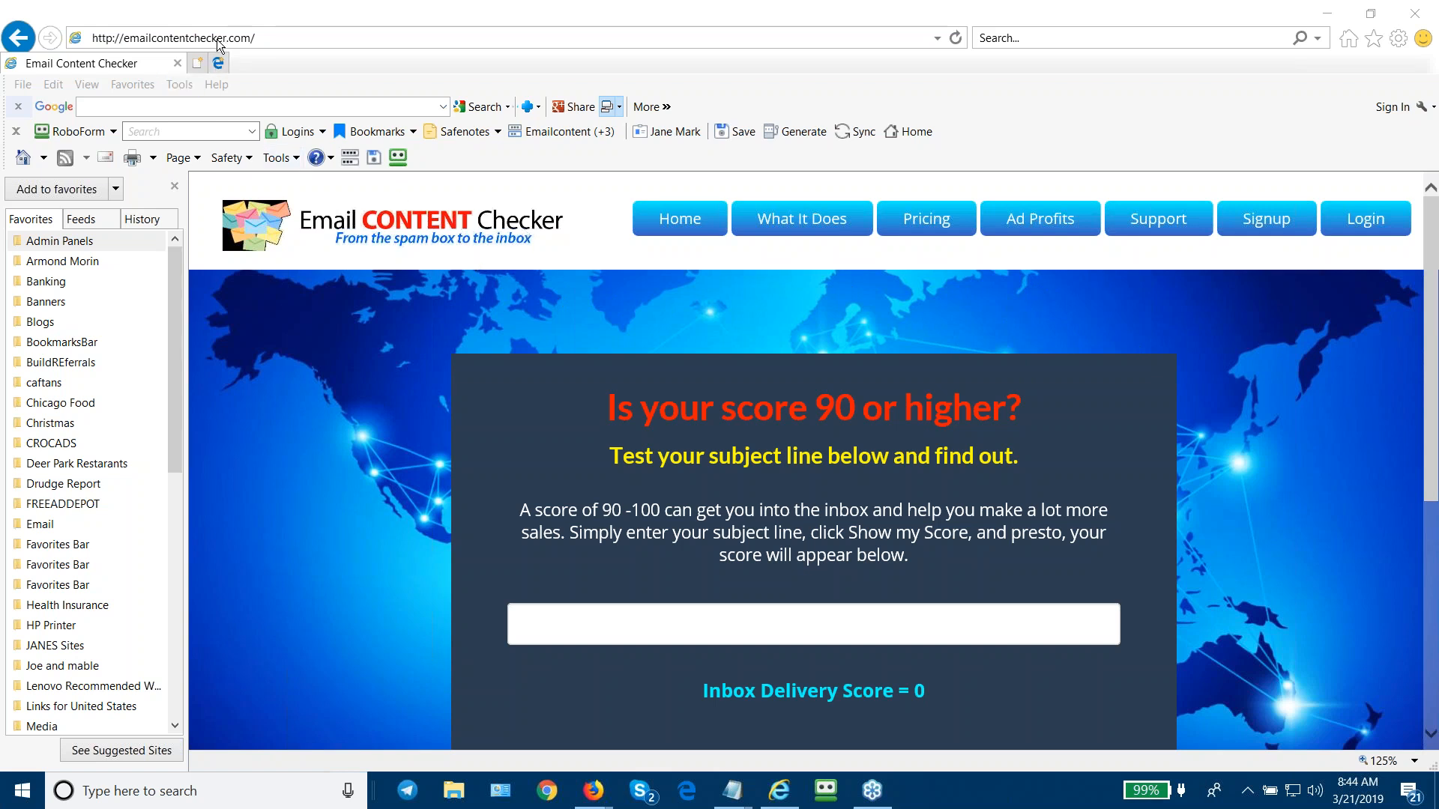
mouse_move(451, 528)
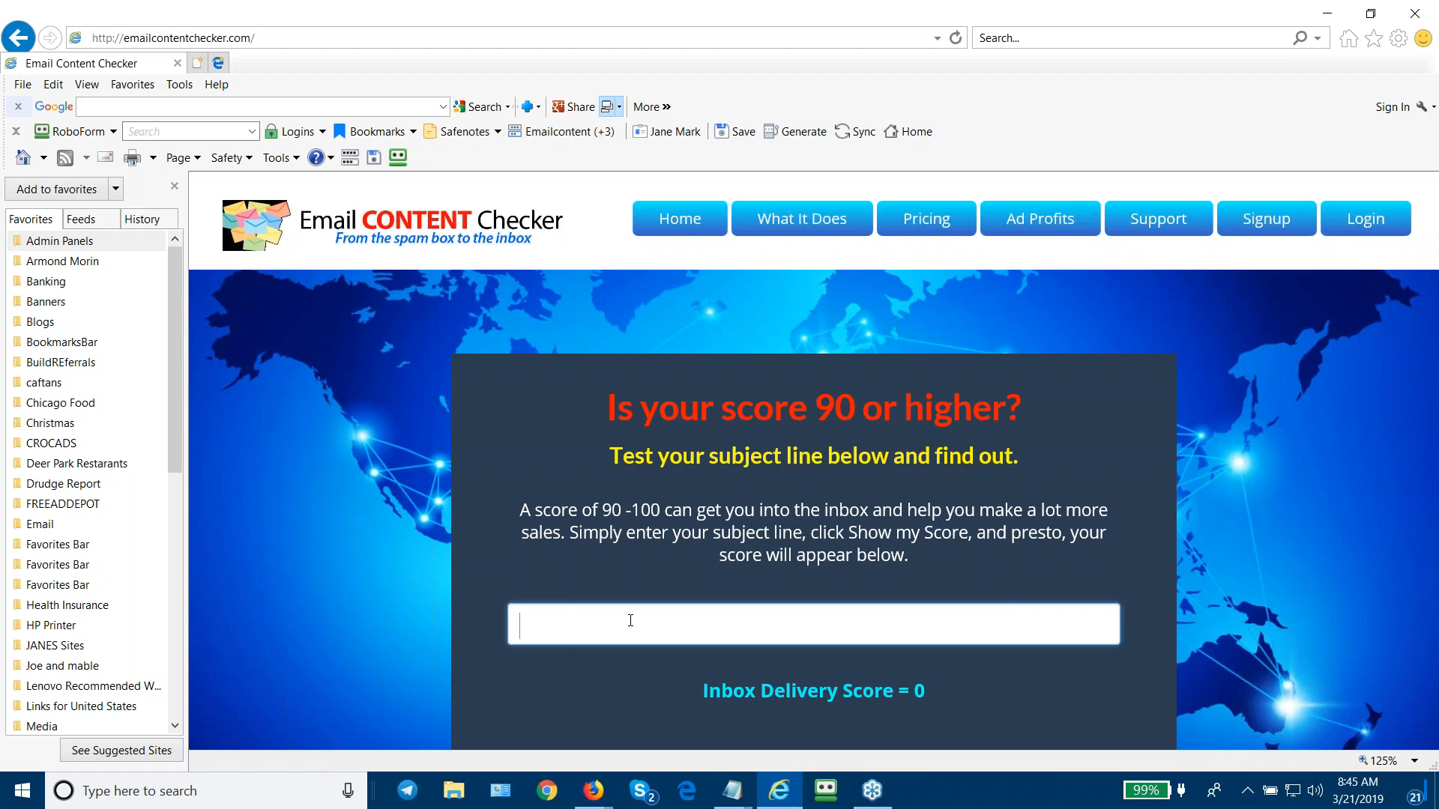
Enter 'You are Invited' as the subject line in the public tester.
text(You are)
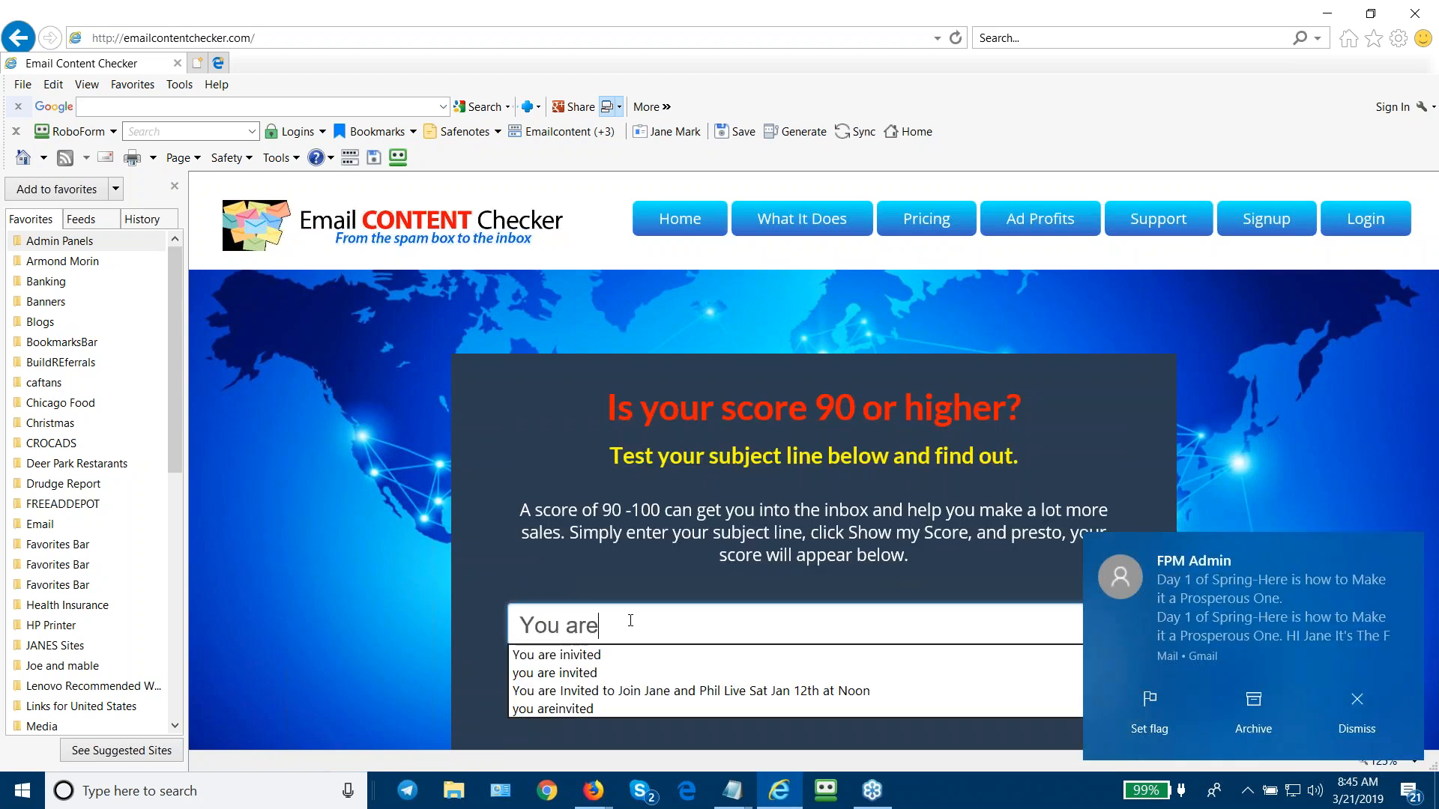
text(Invited)
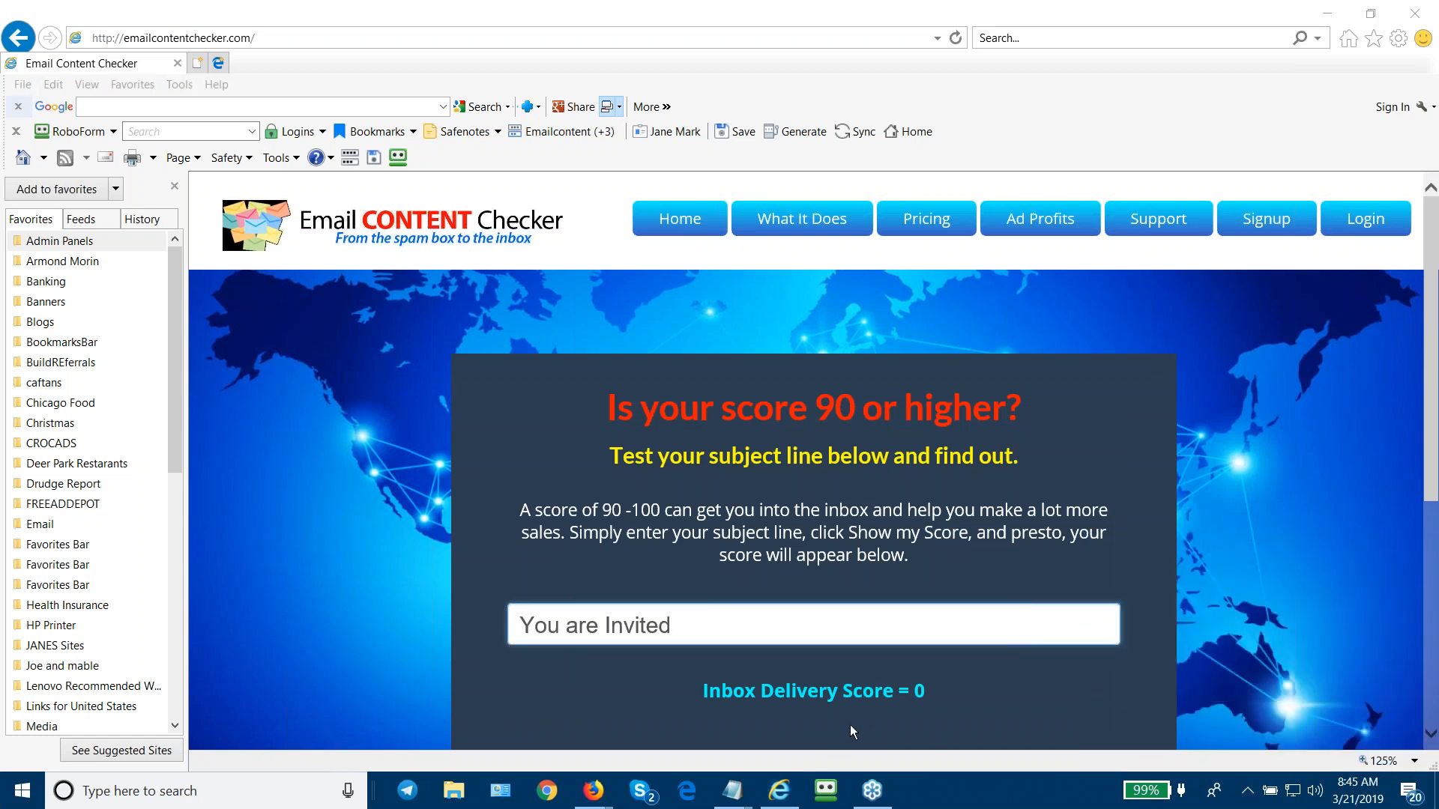
scroll(down, 3)
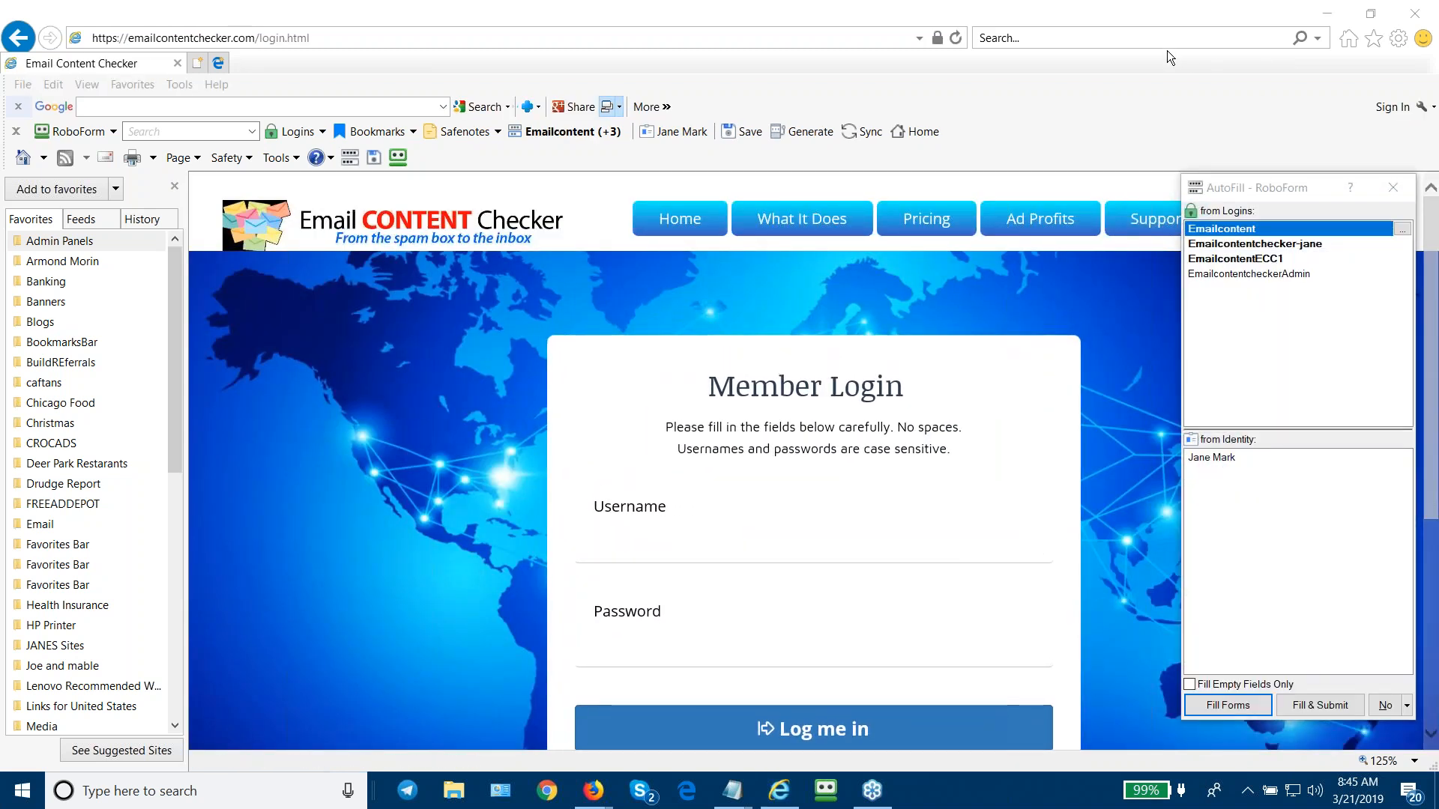
mouse_move(1109, 375)
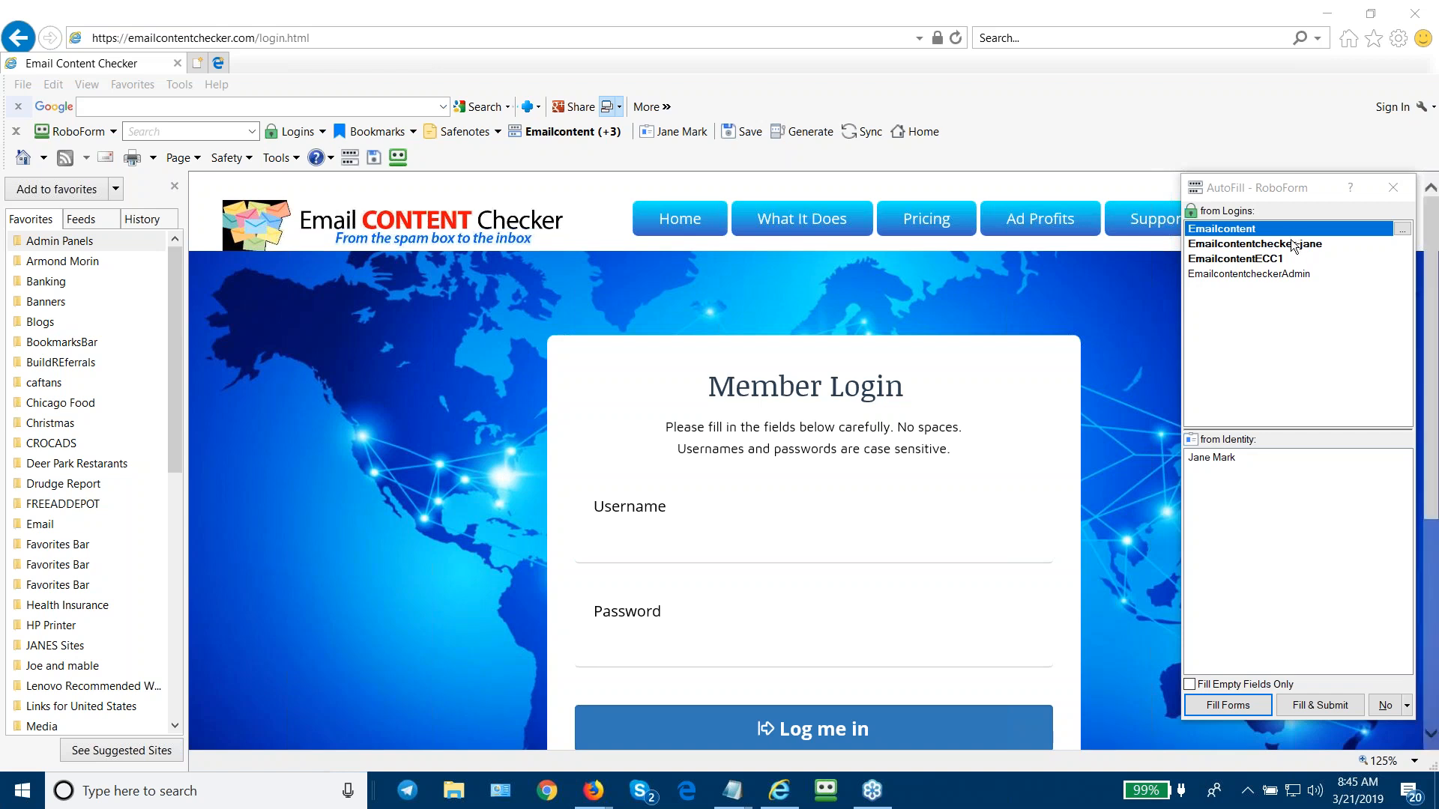
Autofill the Member Login form with the saved RoboForm username and password.
click(1256, 243)
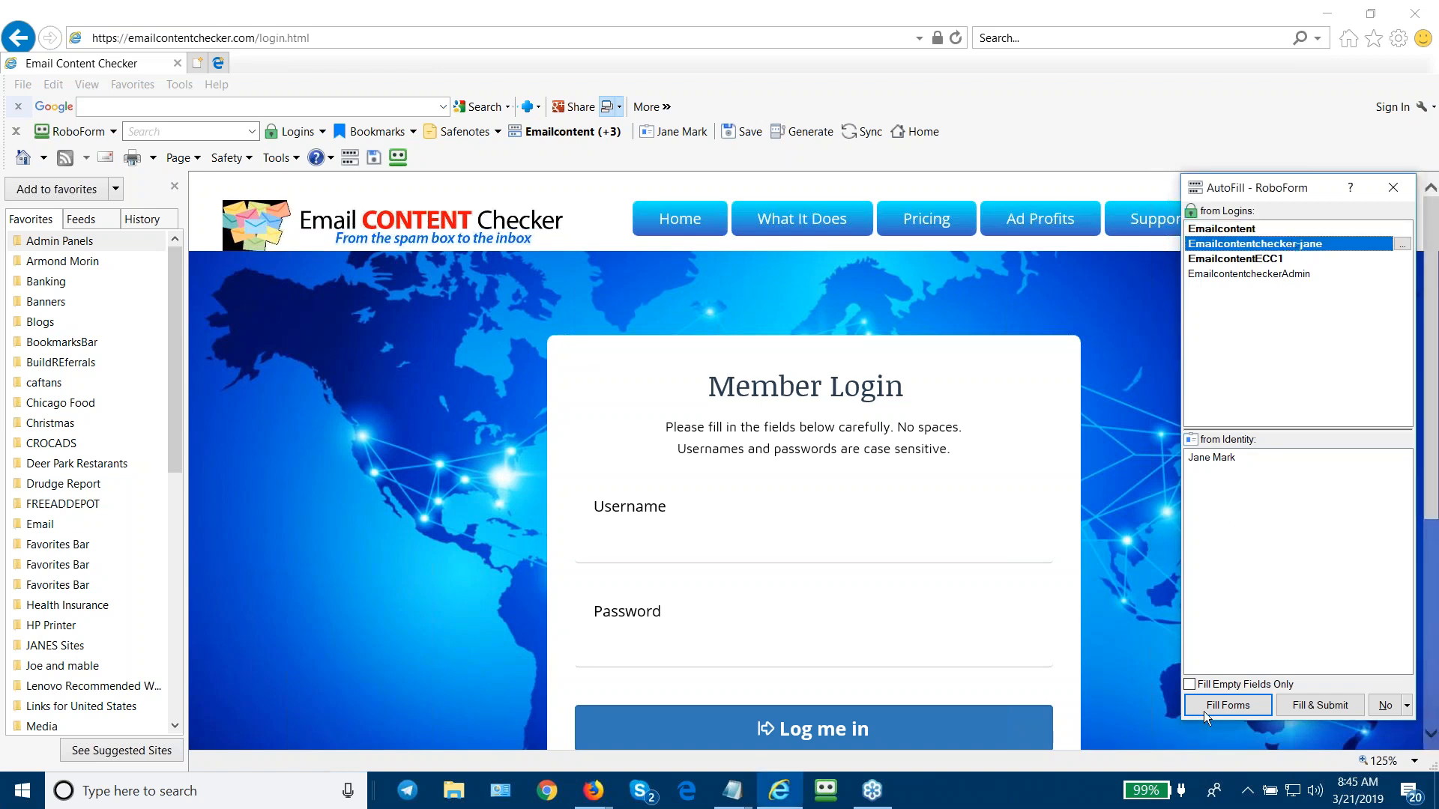
click(1227, 705)
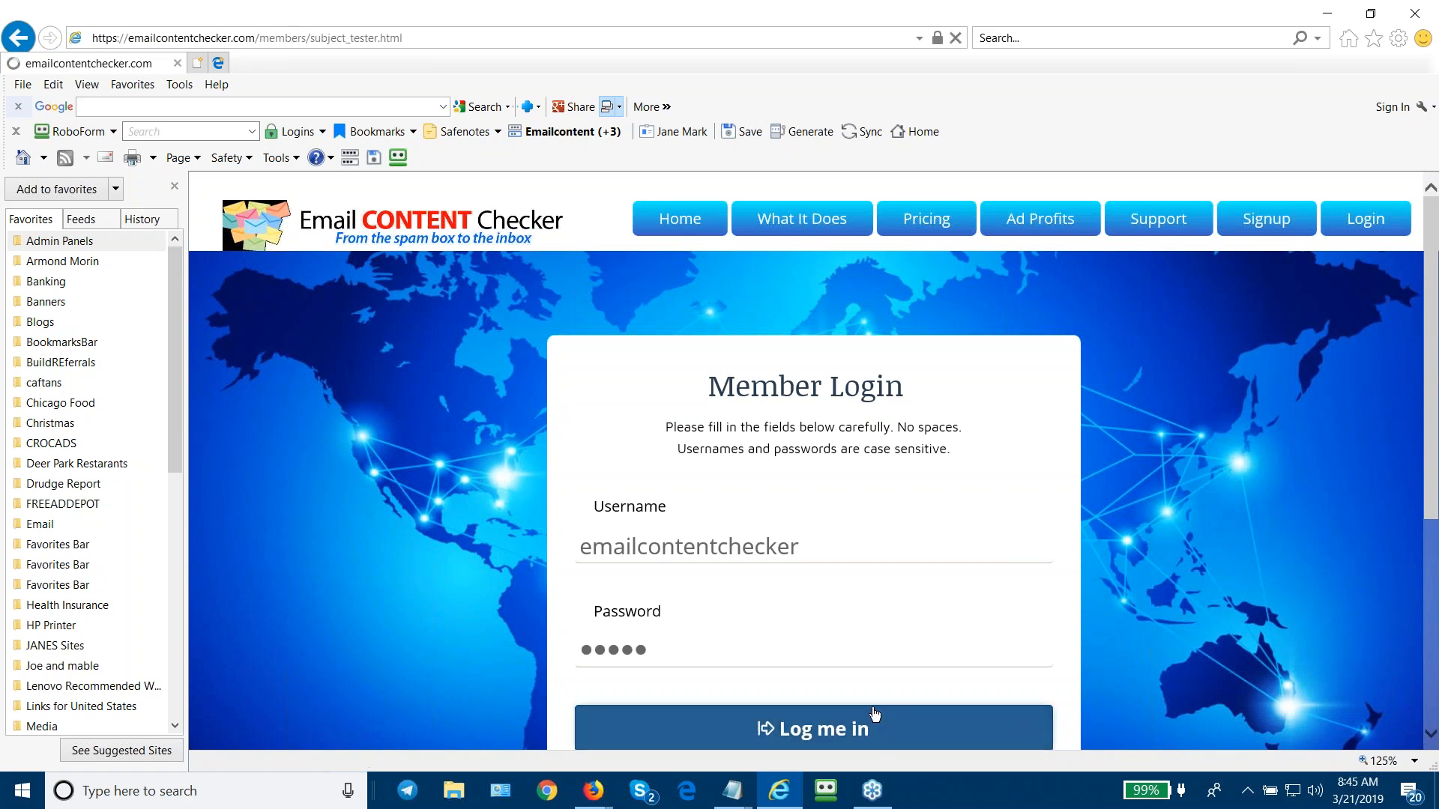
Log in to the member area and score 'You are Invited' at 94.
click(813, 728)
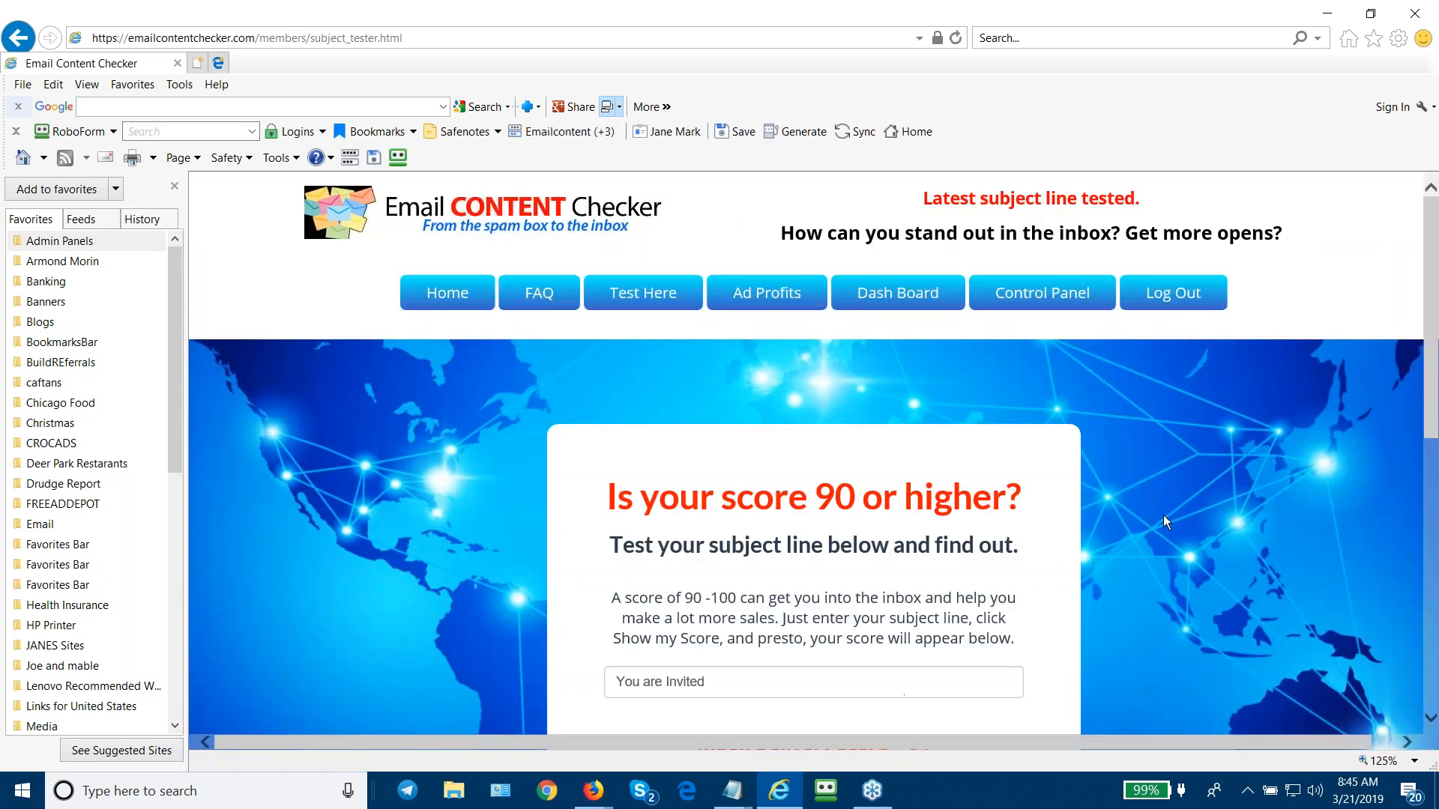
mouse_move(1261, 482)
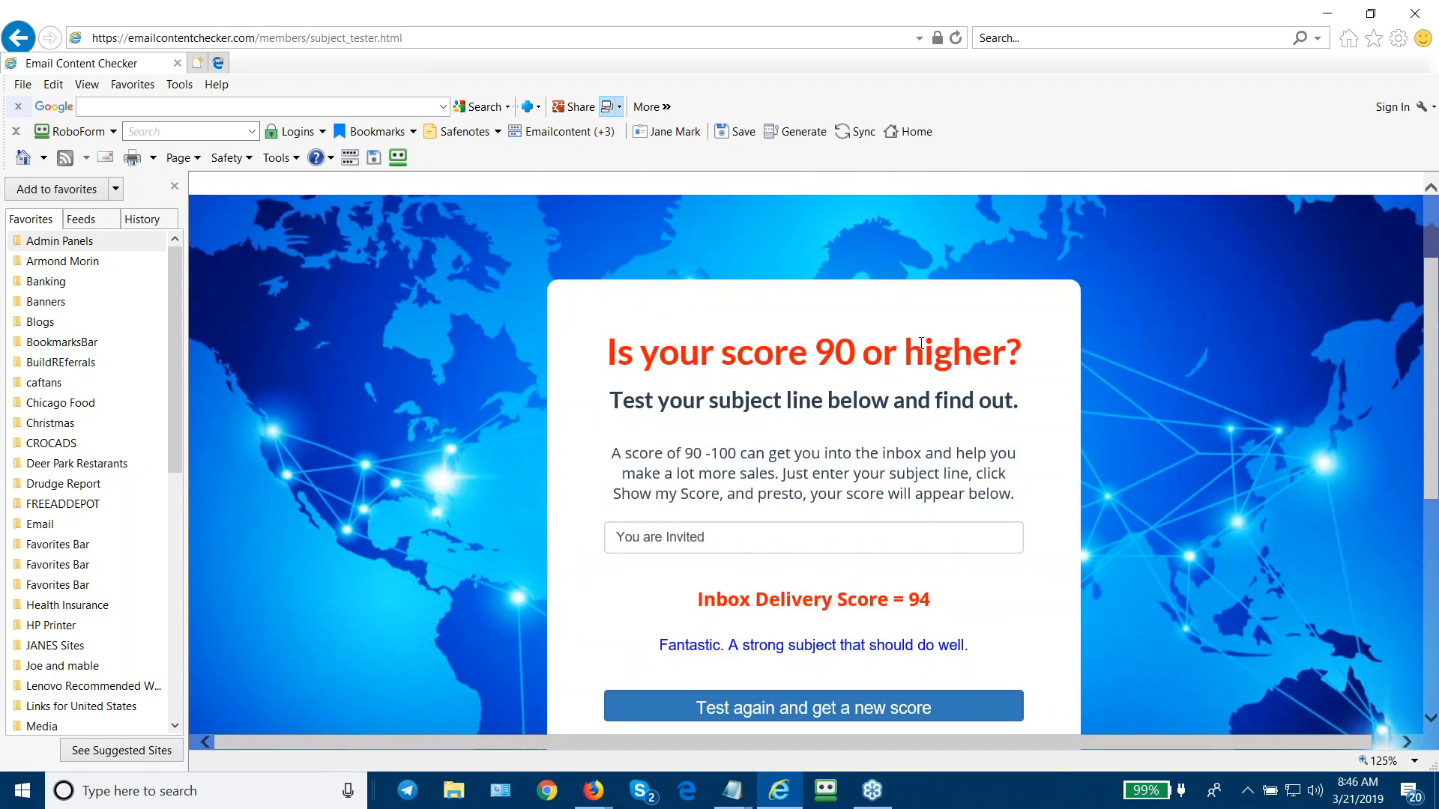
mouse_move(753, 610)
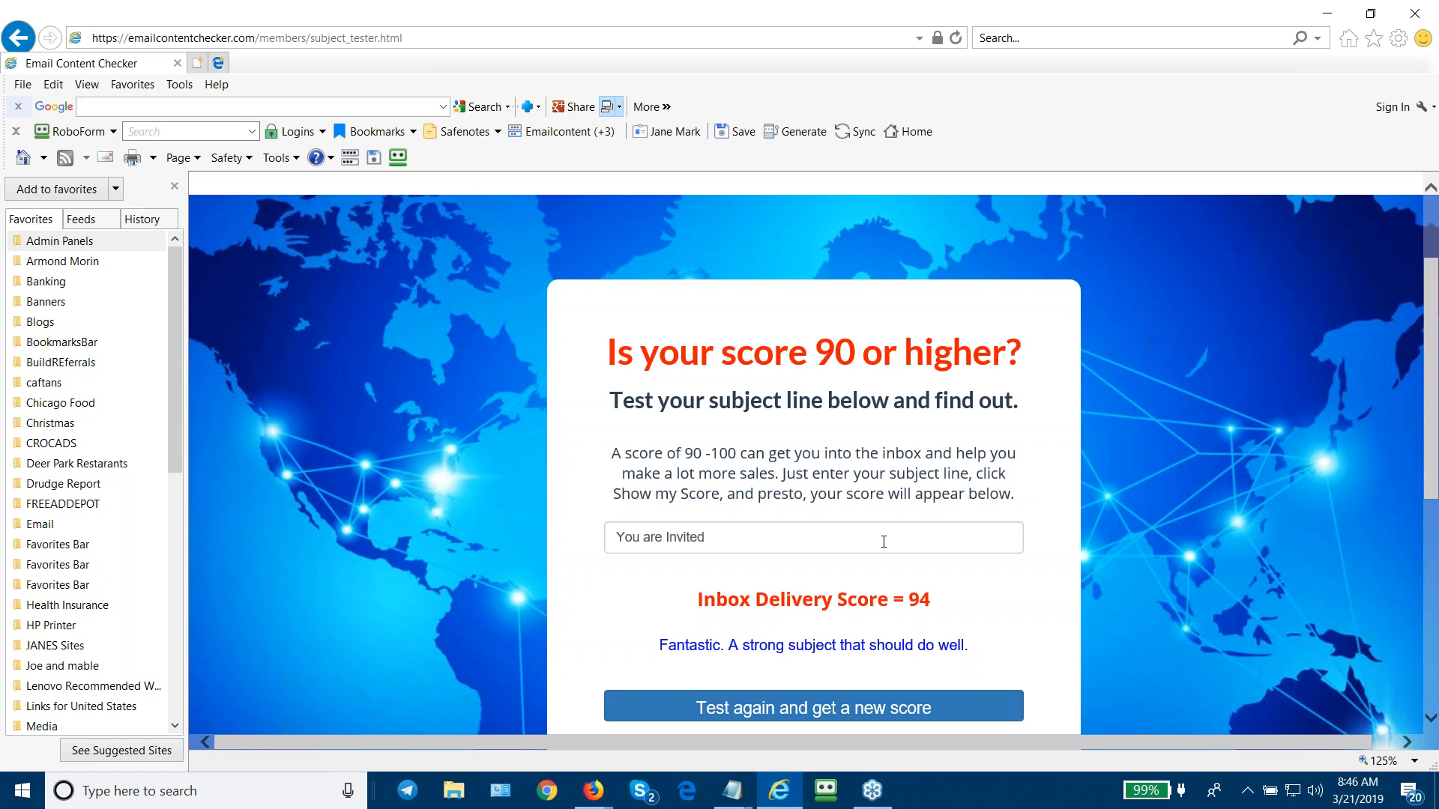
mouse_move(763, 694)
text(You are)
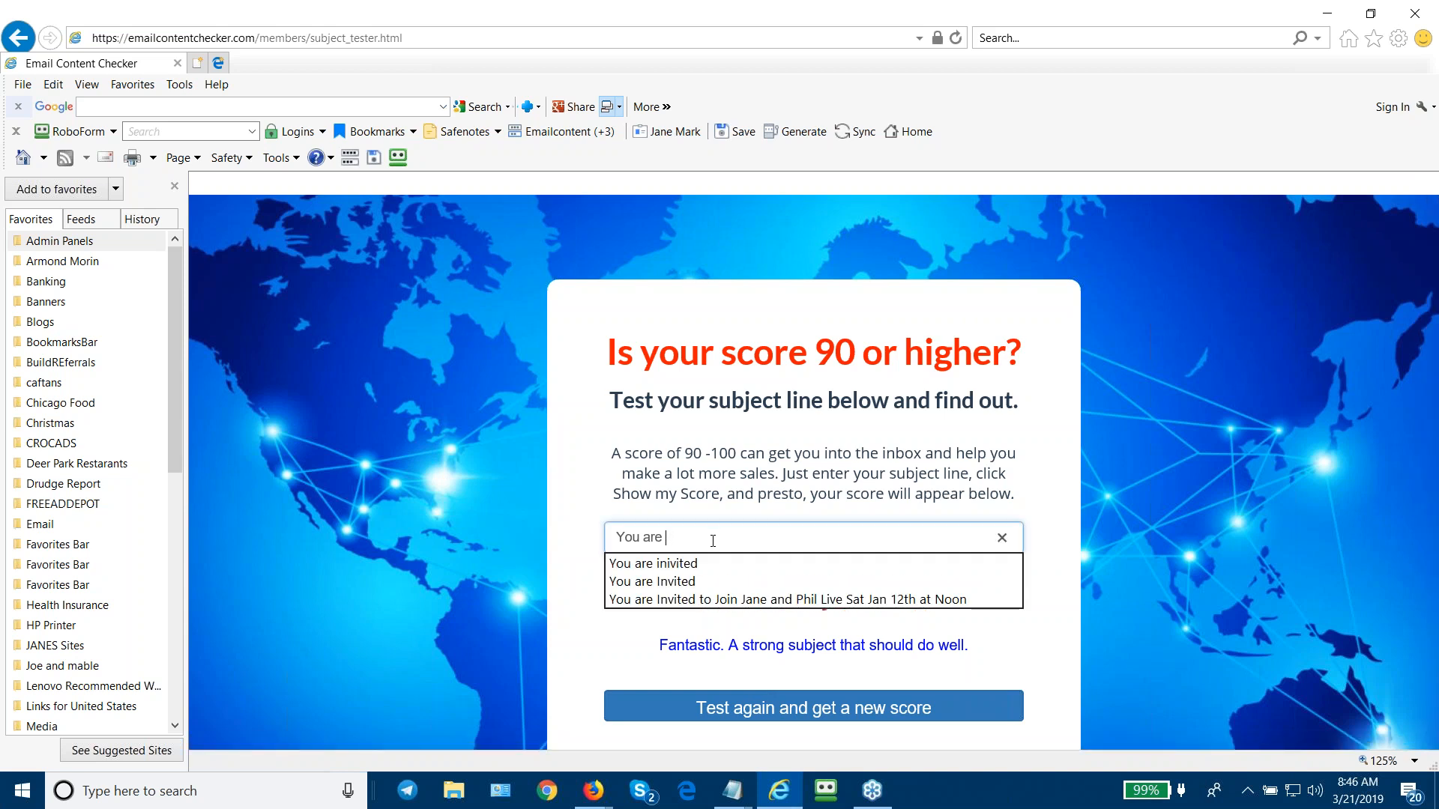
Rescore the subject as 'You are invited' for 99 and dismiss the mail notification.
text(invited)
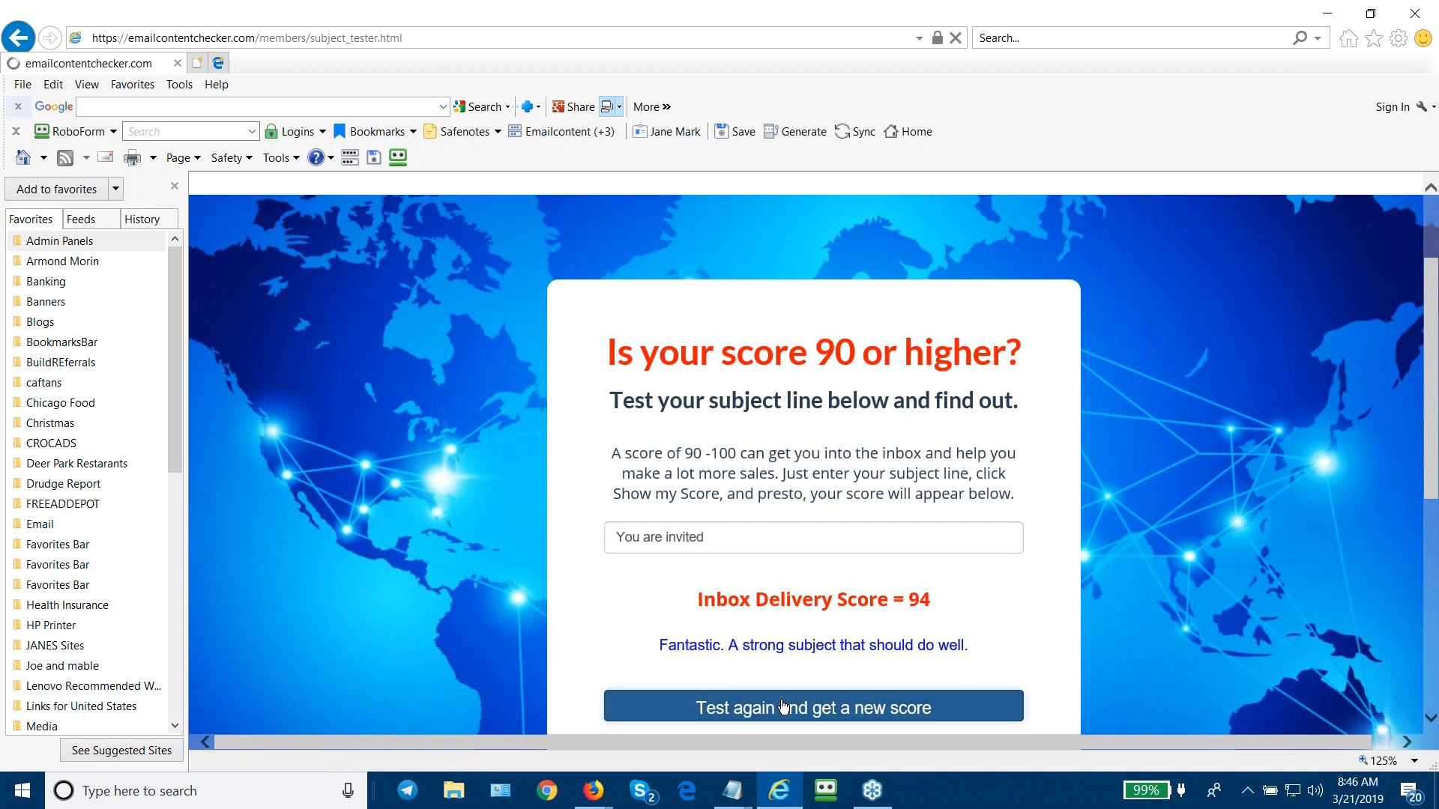
click(813, 707)
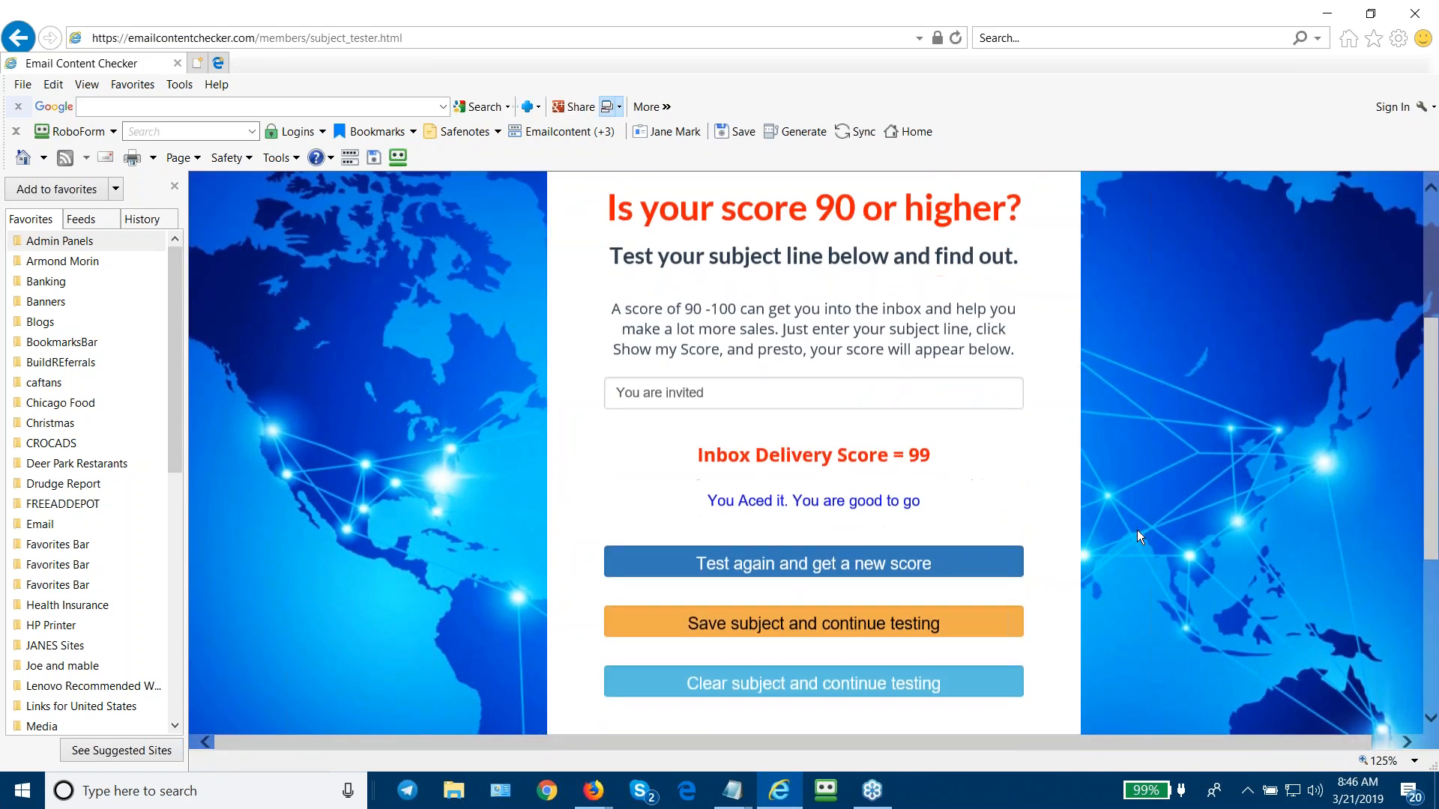
mouse_move(974, 476)
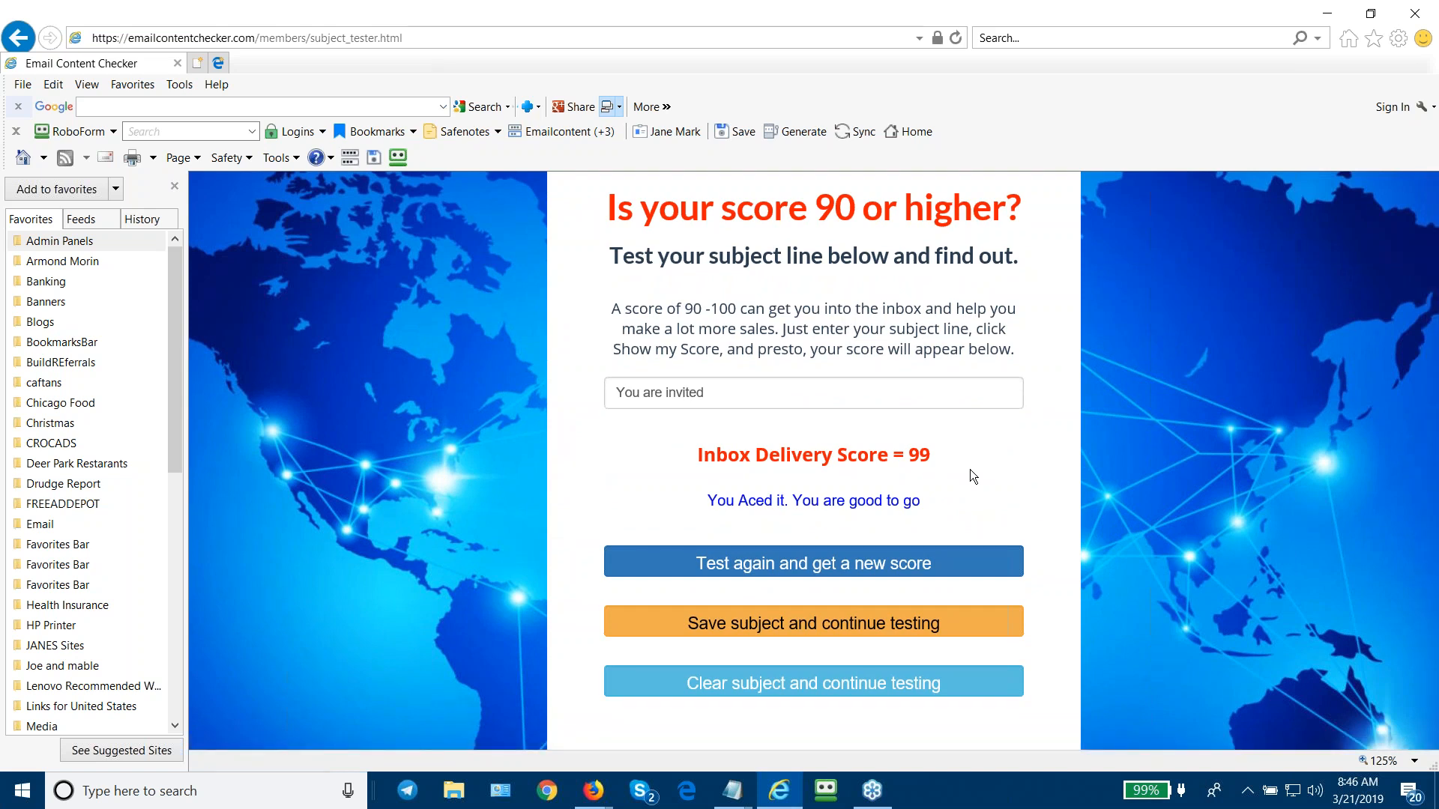
mouse_move(958, 470)
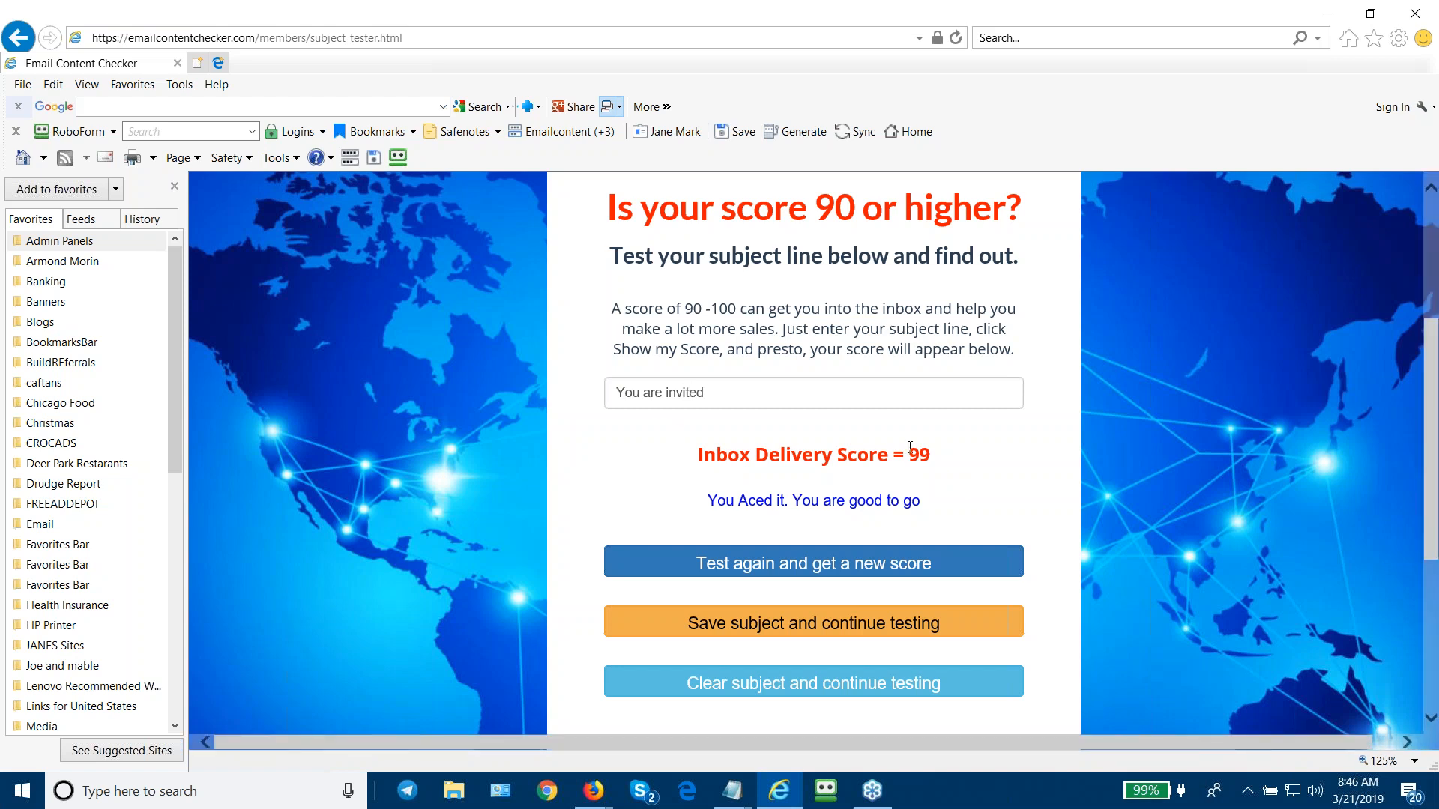
mouse_move(914, 428)
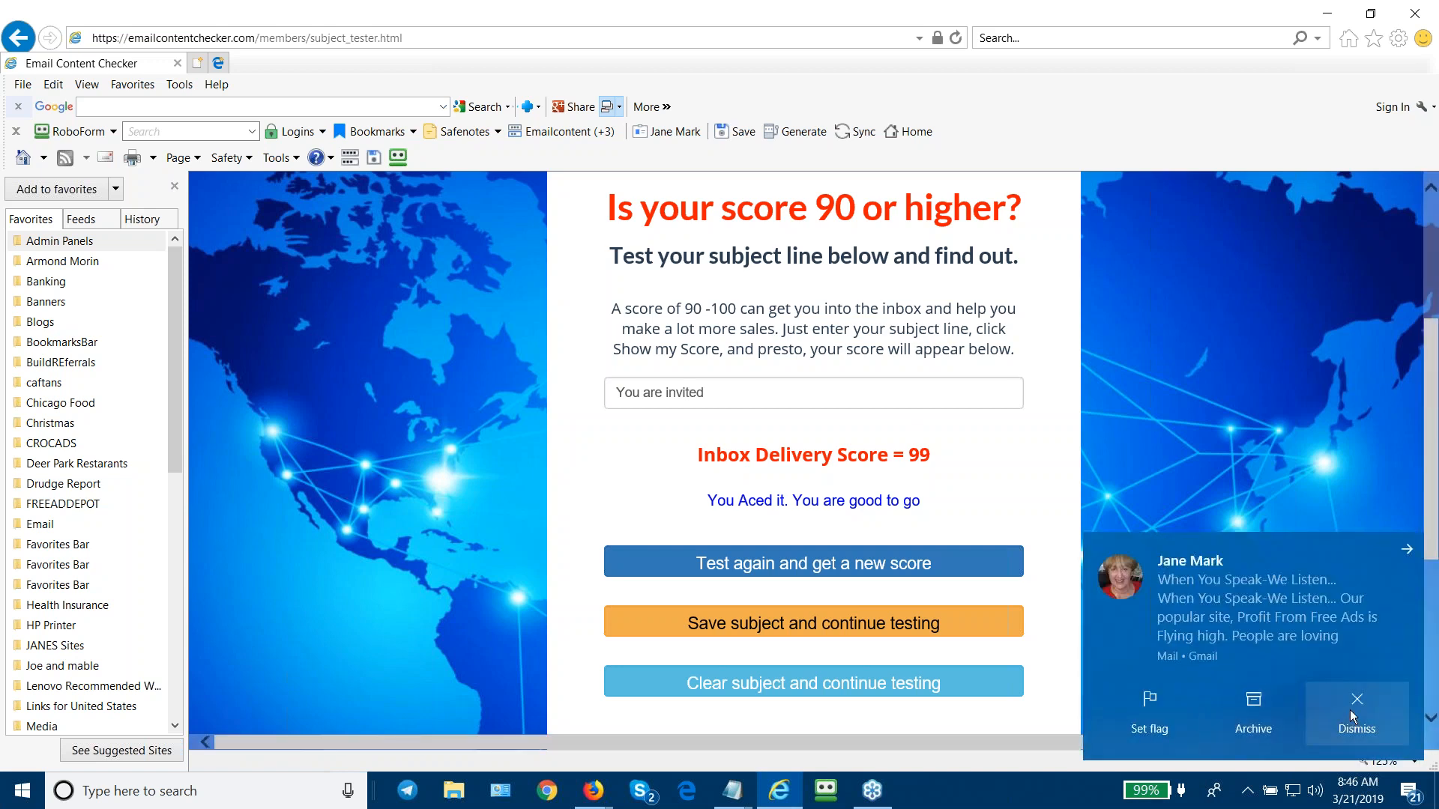
click(1357, 699)
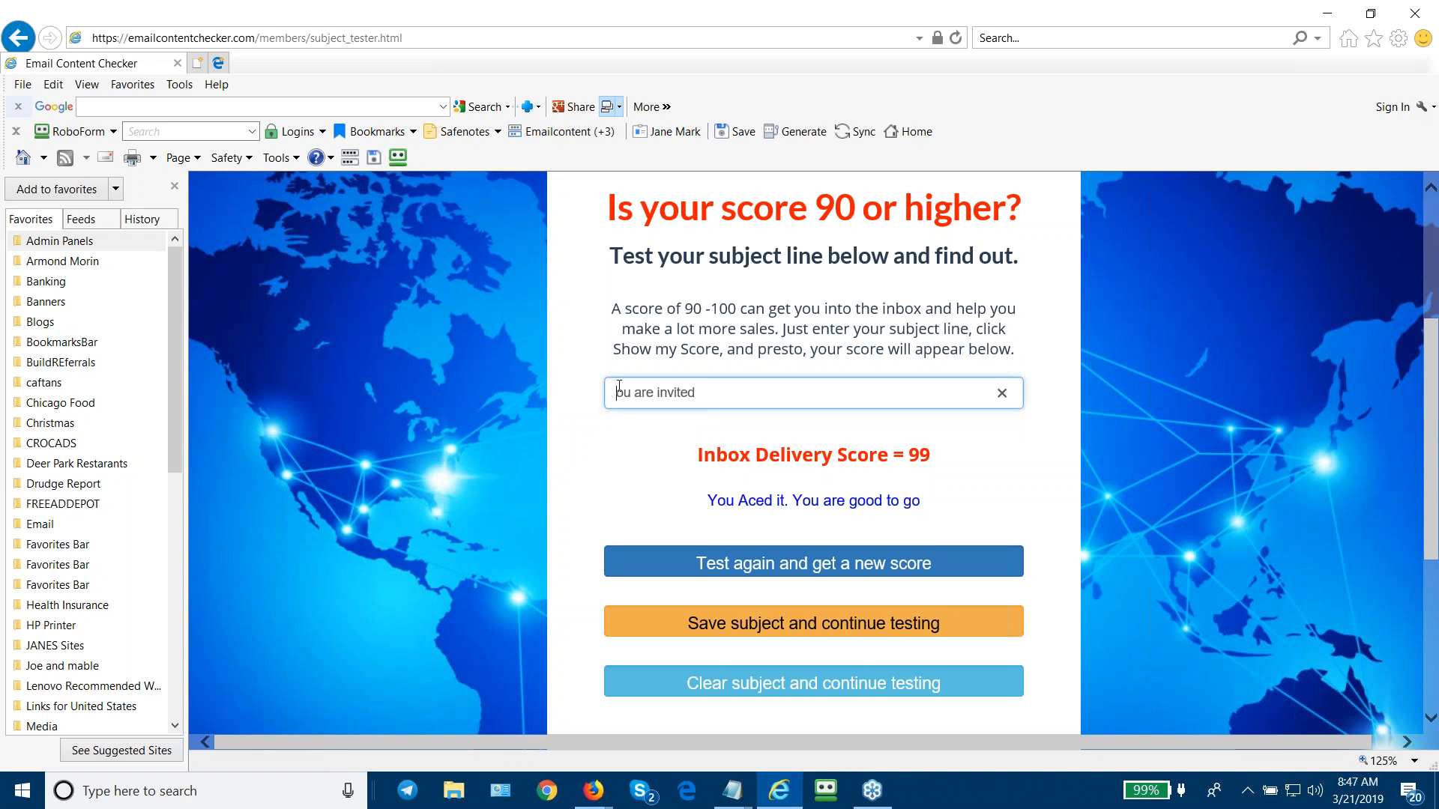
Rescore the all-lowercase 'you are invited' for 100, then clear the subject box.
click(800, 393)
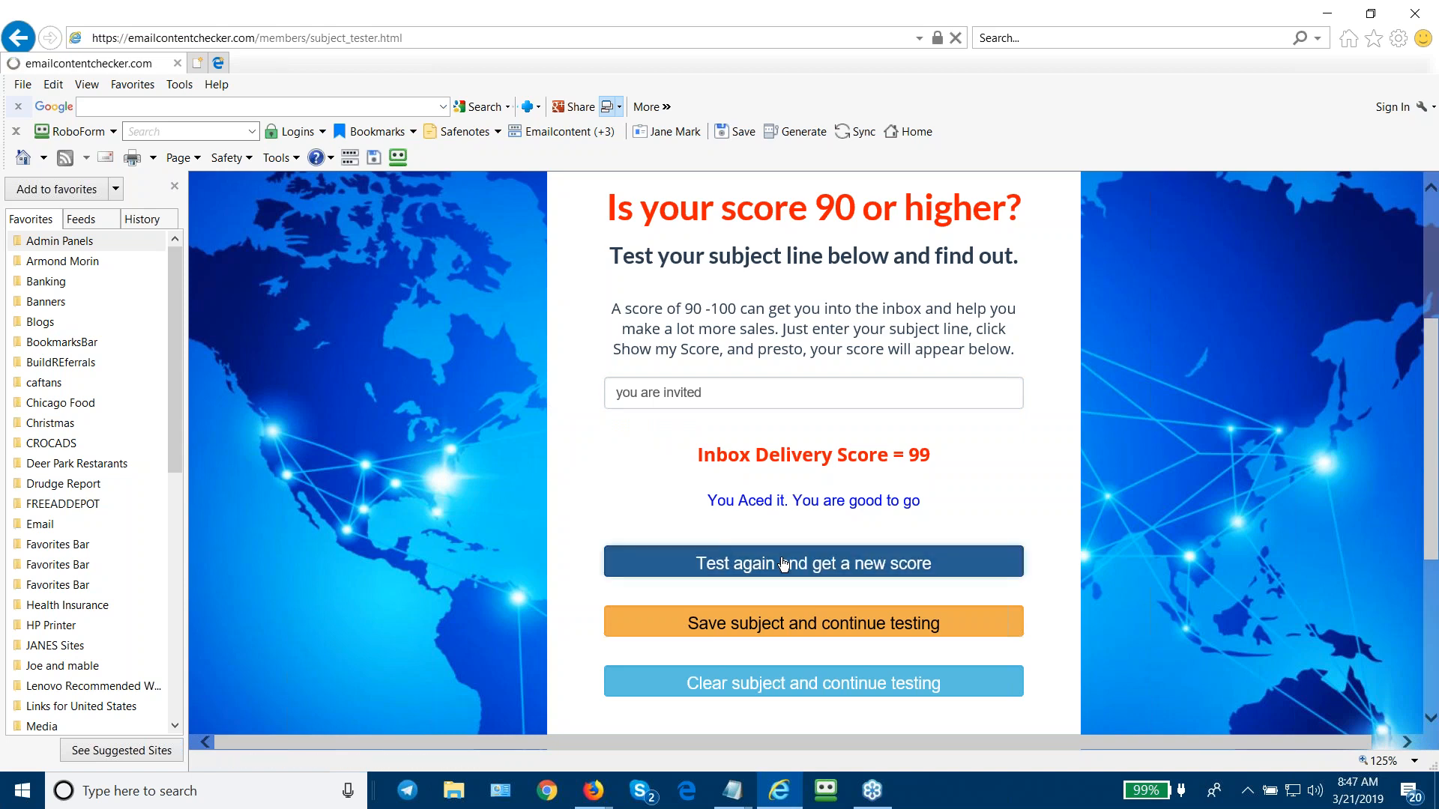
click(813, 563)
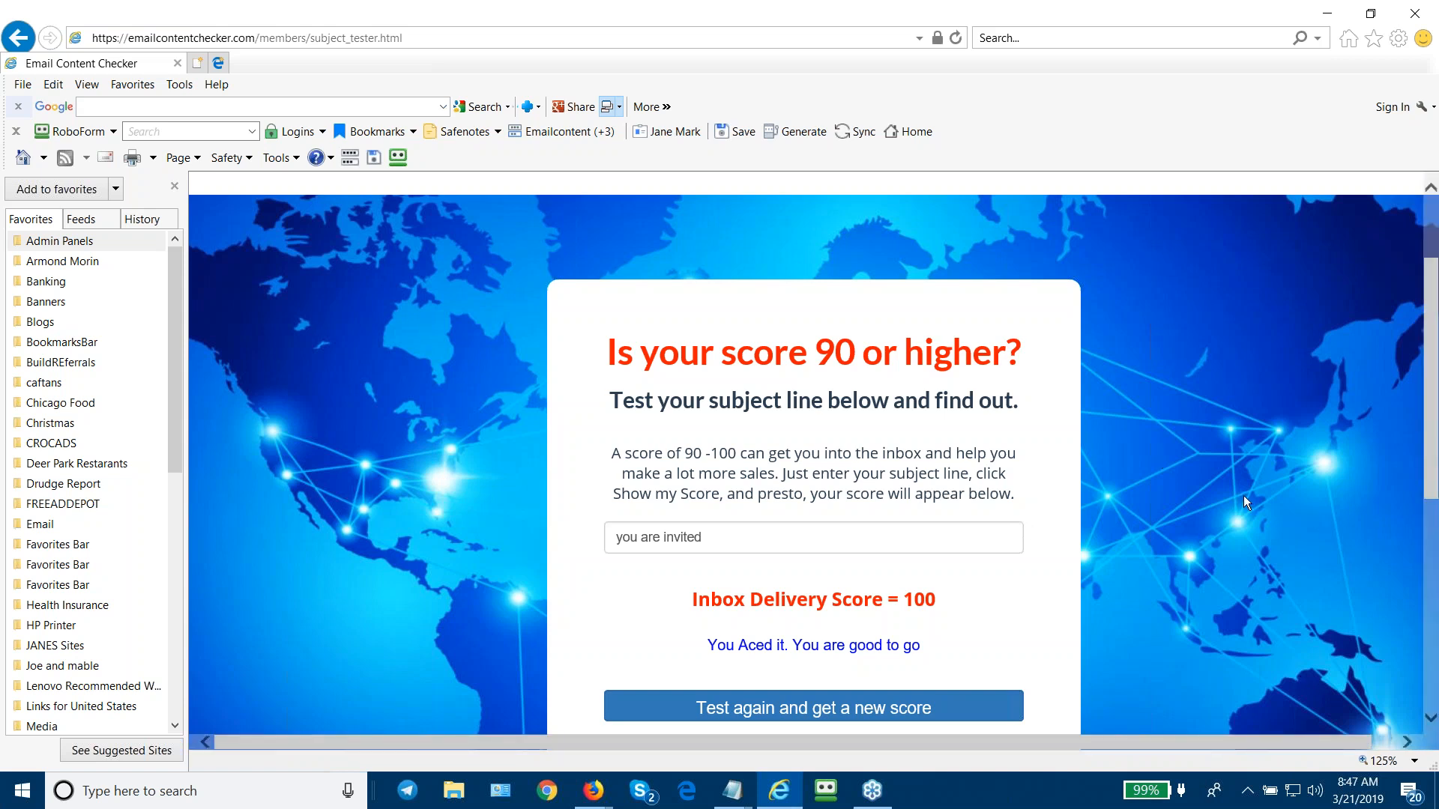
mouse_move(1176, 471)
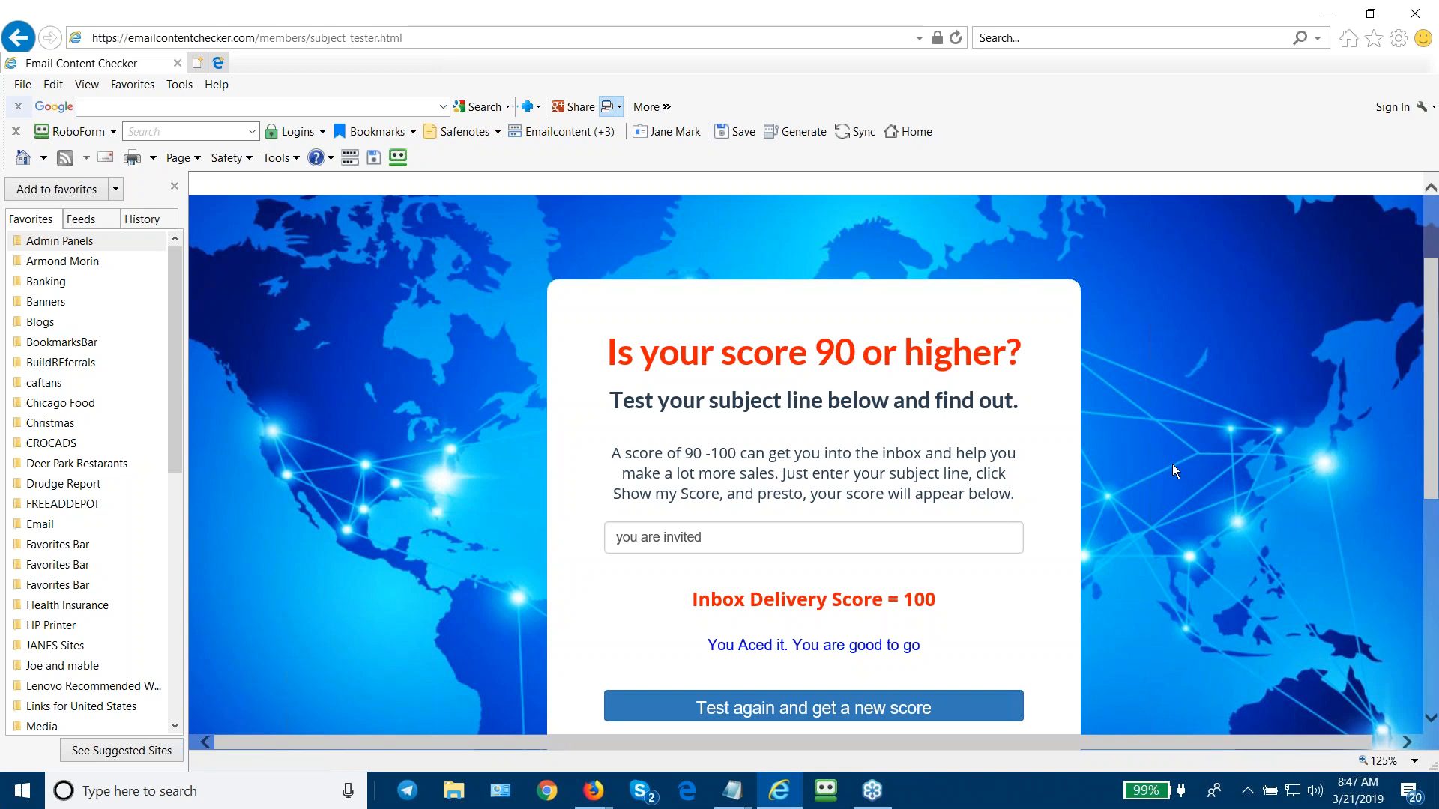
mouse_move(786, 495)
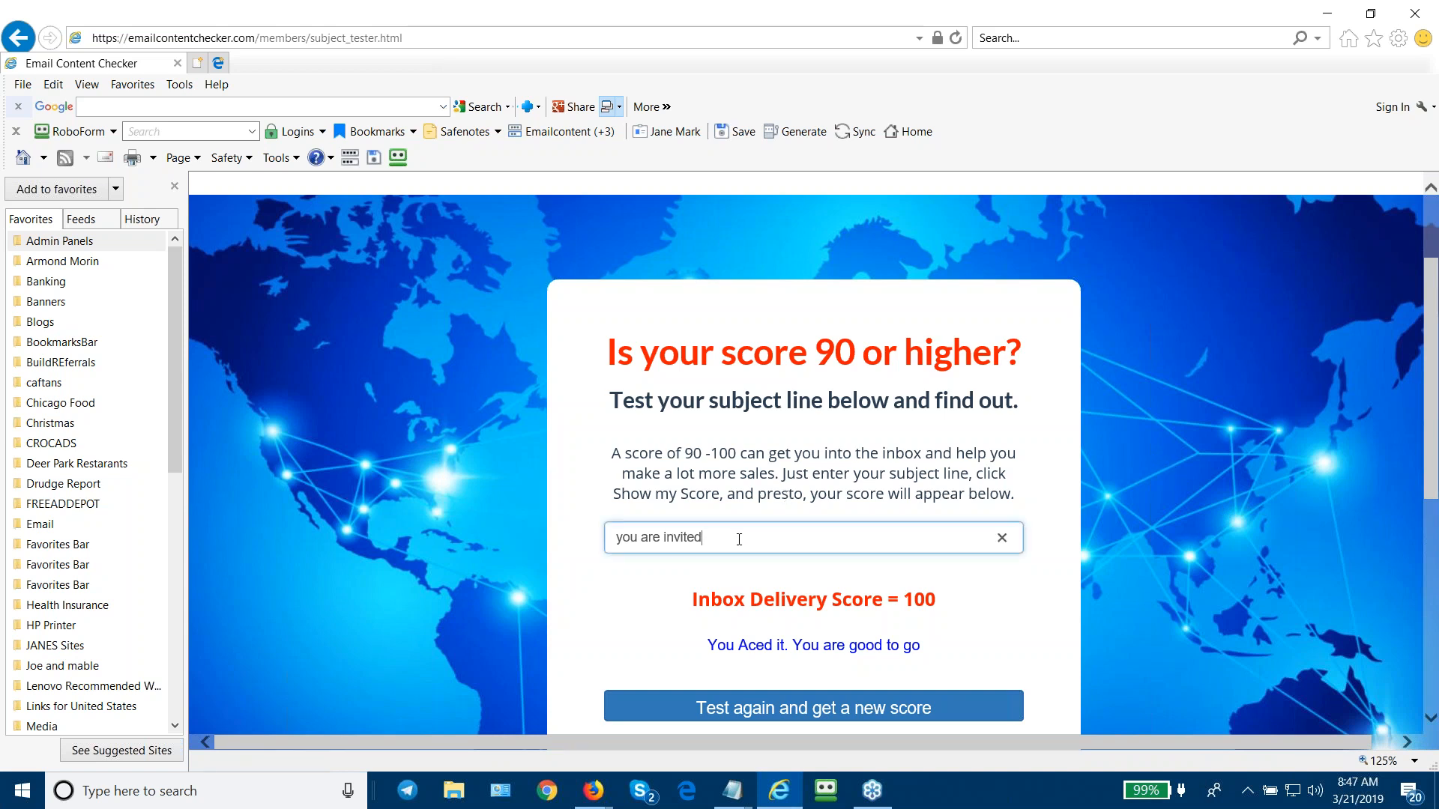
click(1002, 538)
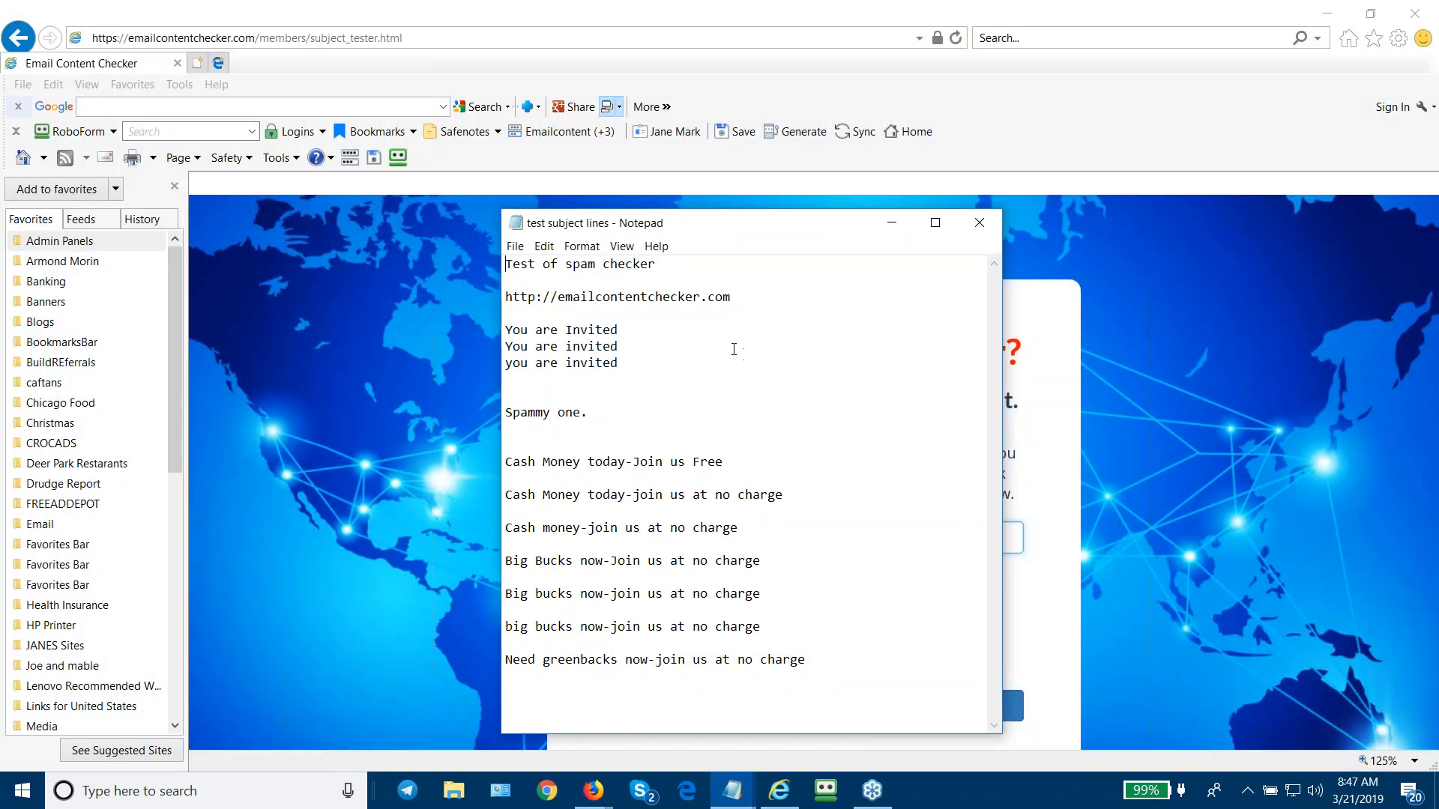
mouse_move(818, 298)
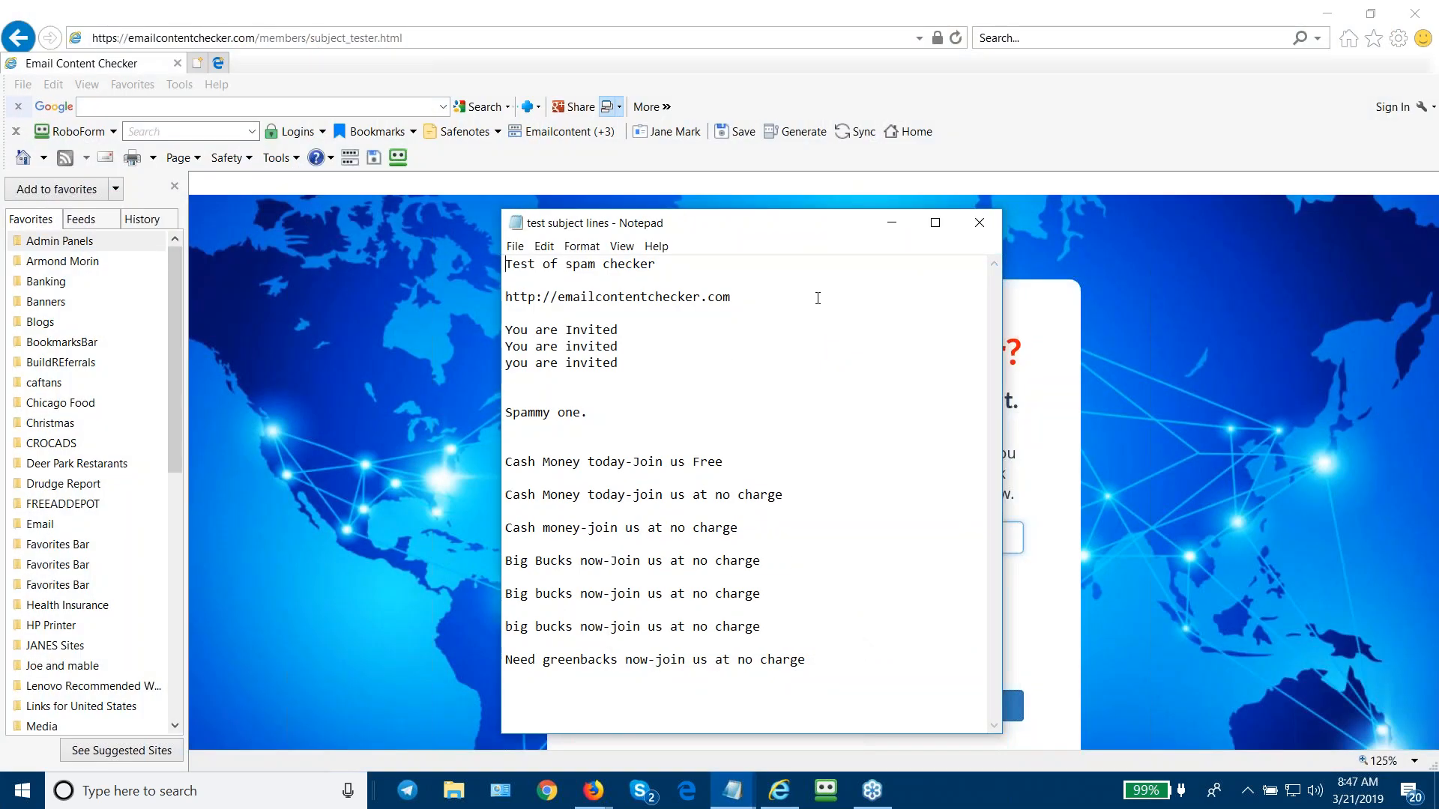
click(979, 223)
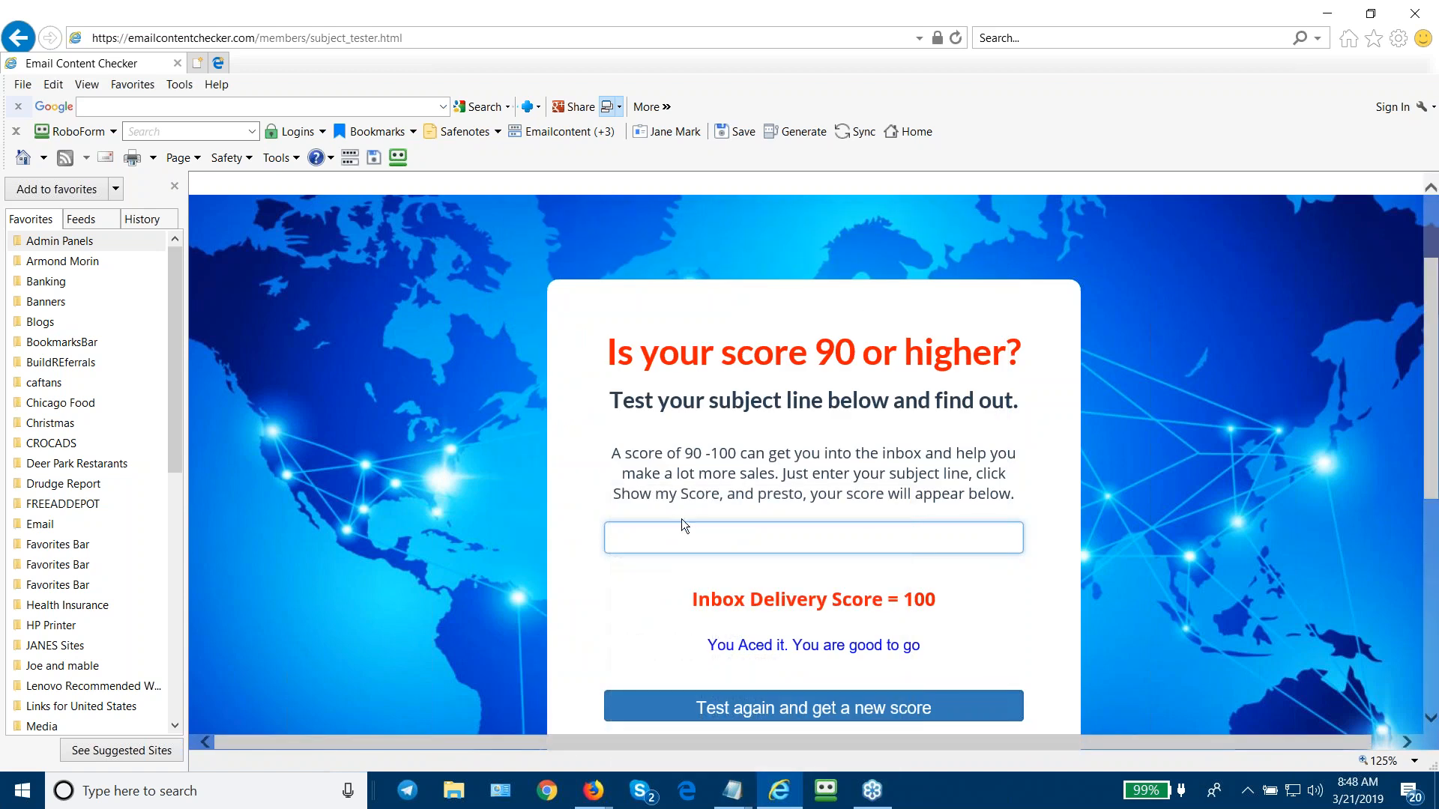
click(813, 538)
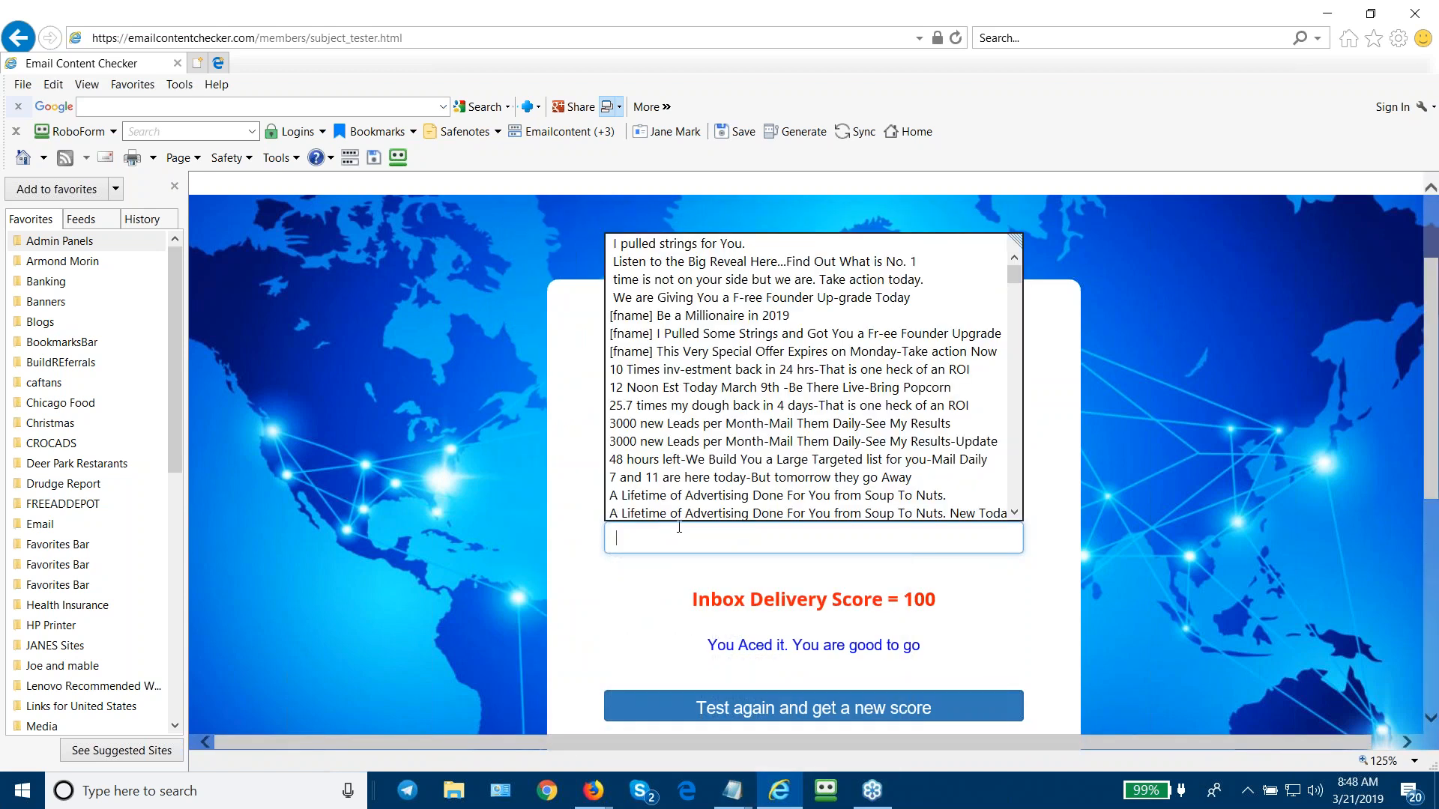
text(Cash Money today)
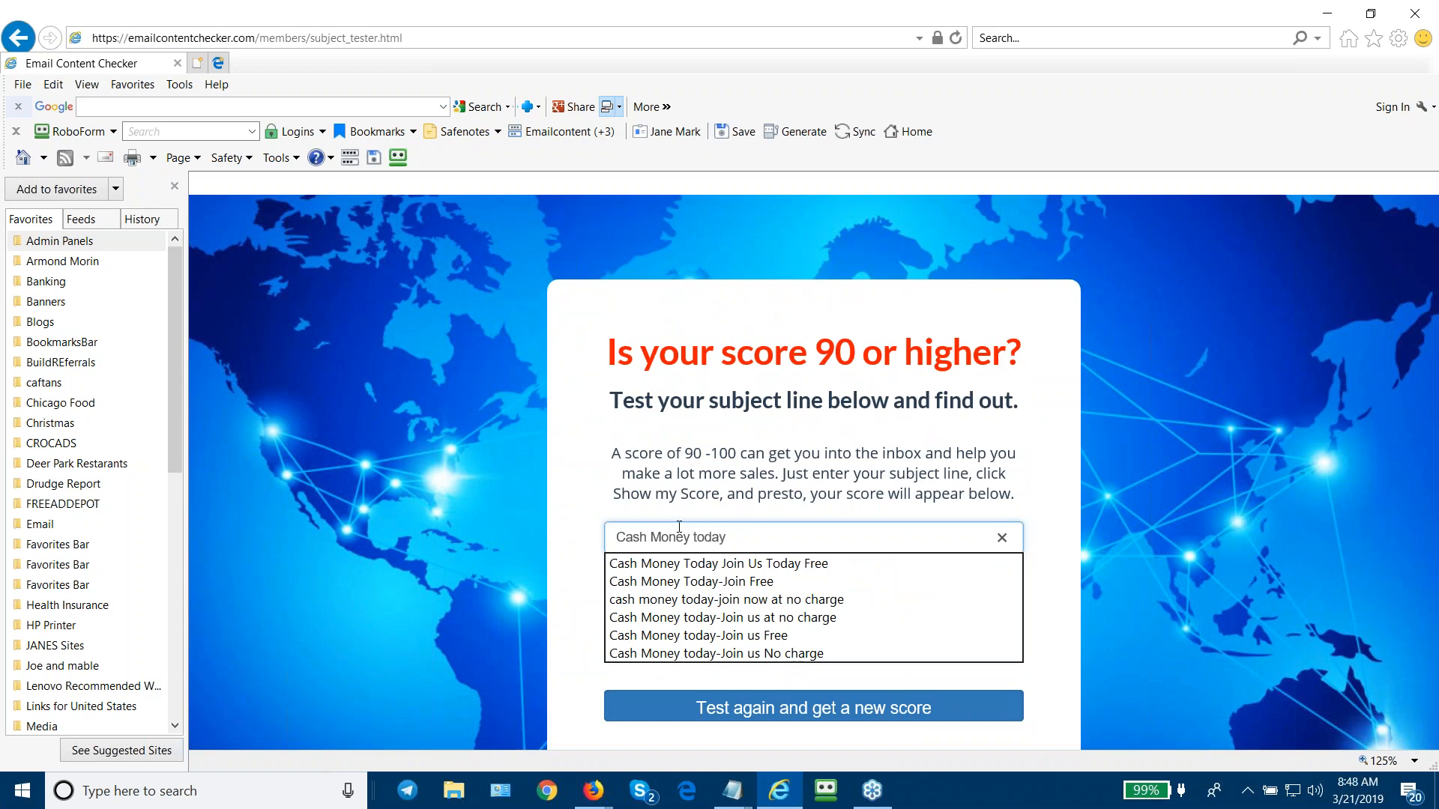
click(725, 537)
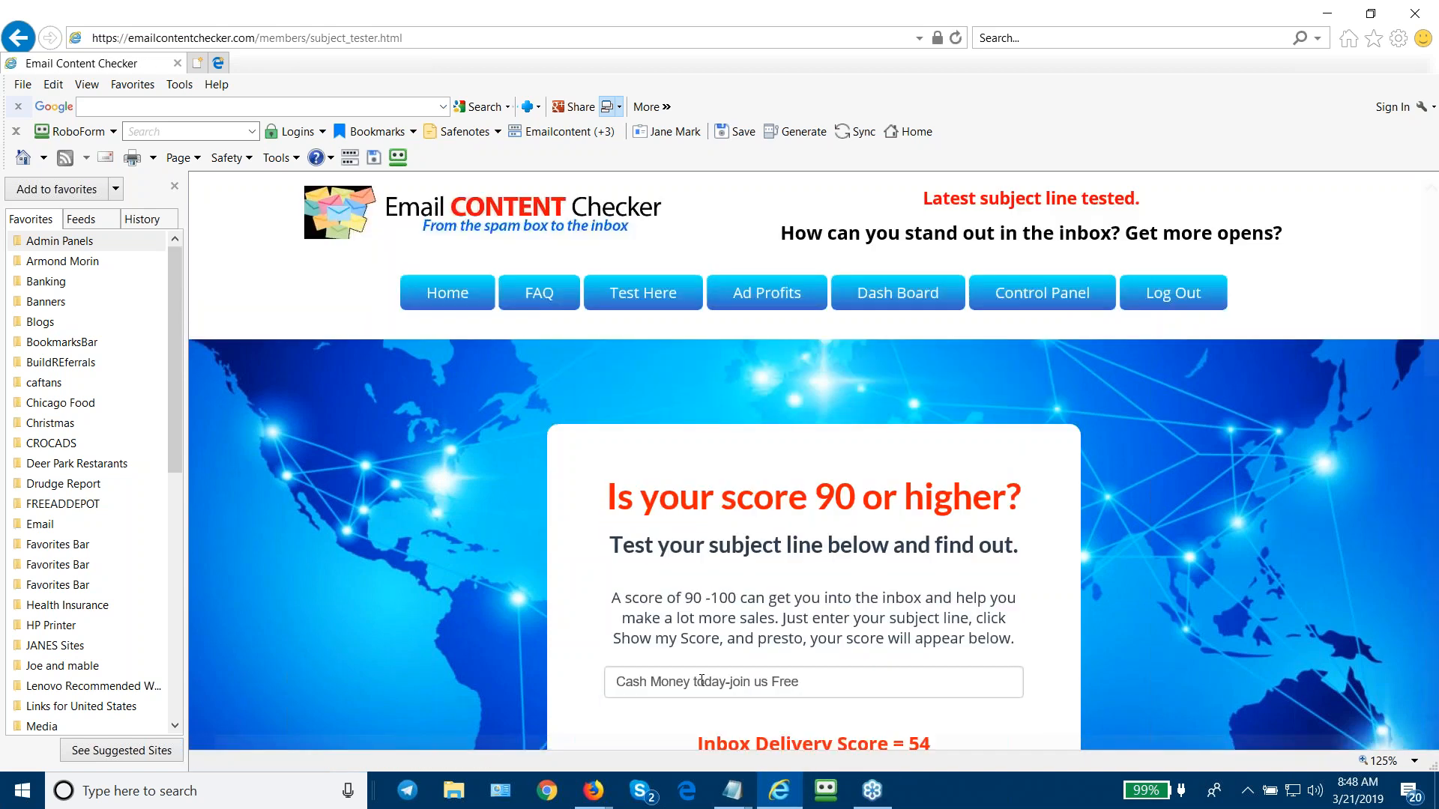
scroll(down, 3)
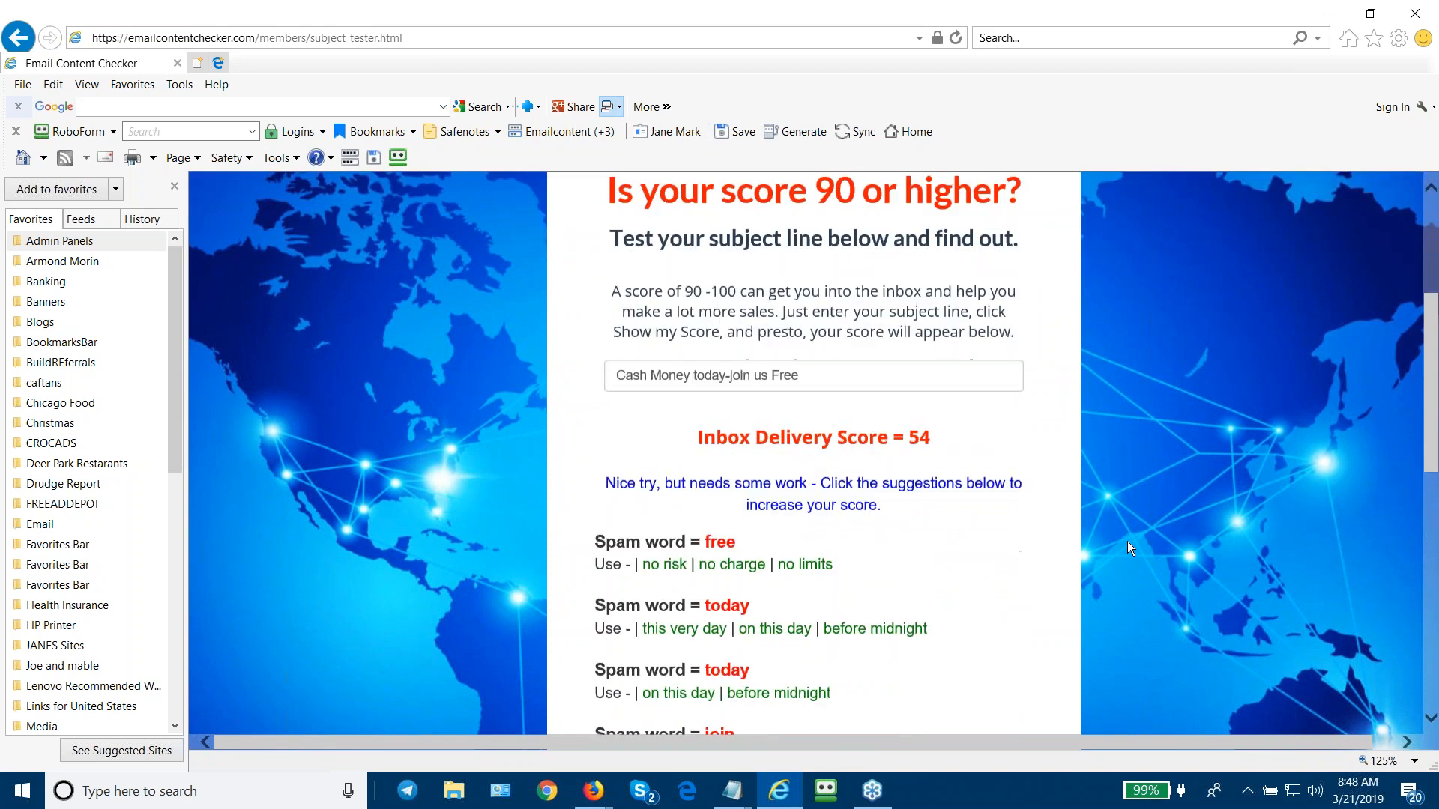
scroll(down, 3)
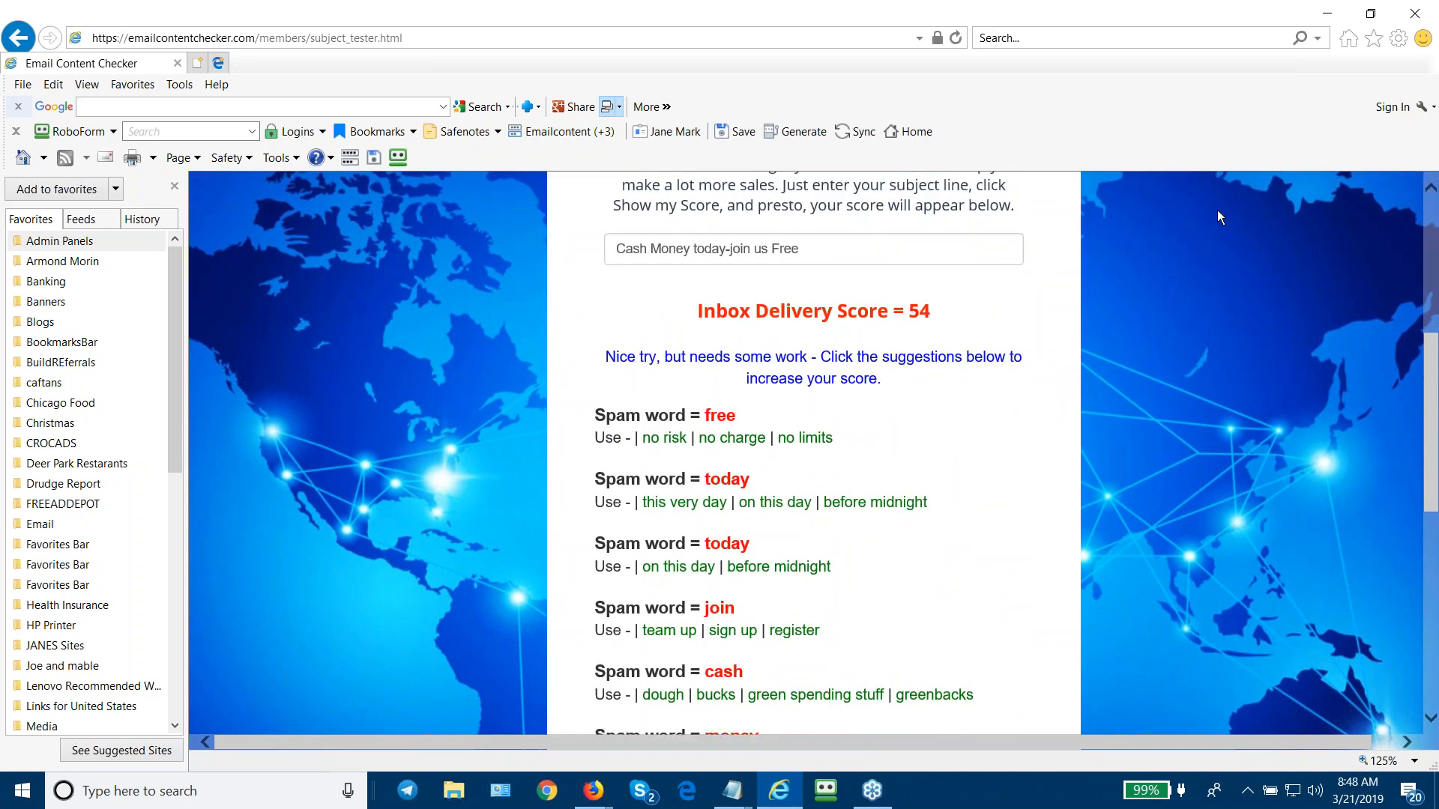
mouse_move(795, 379)
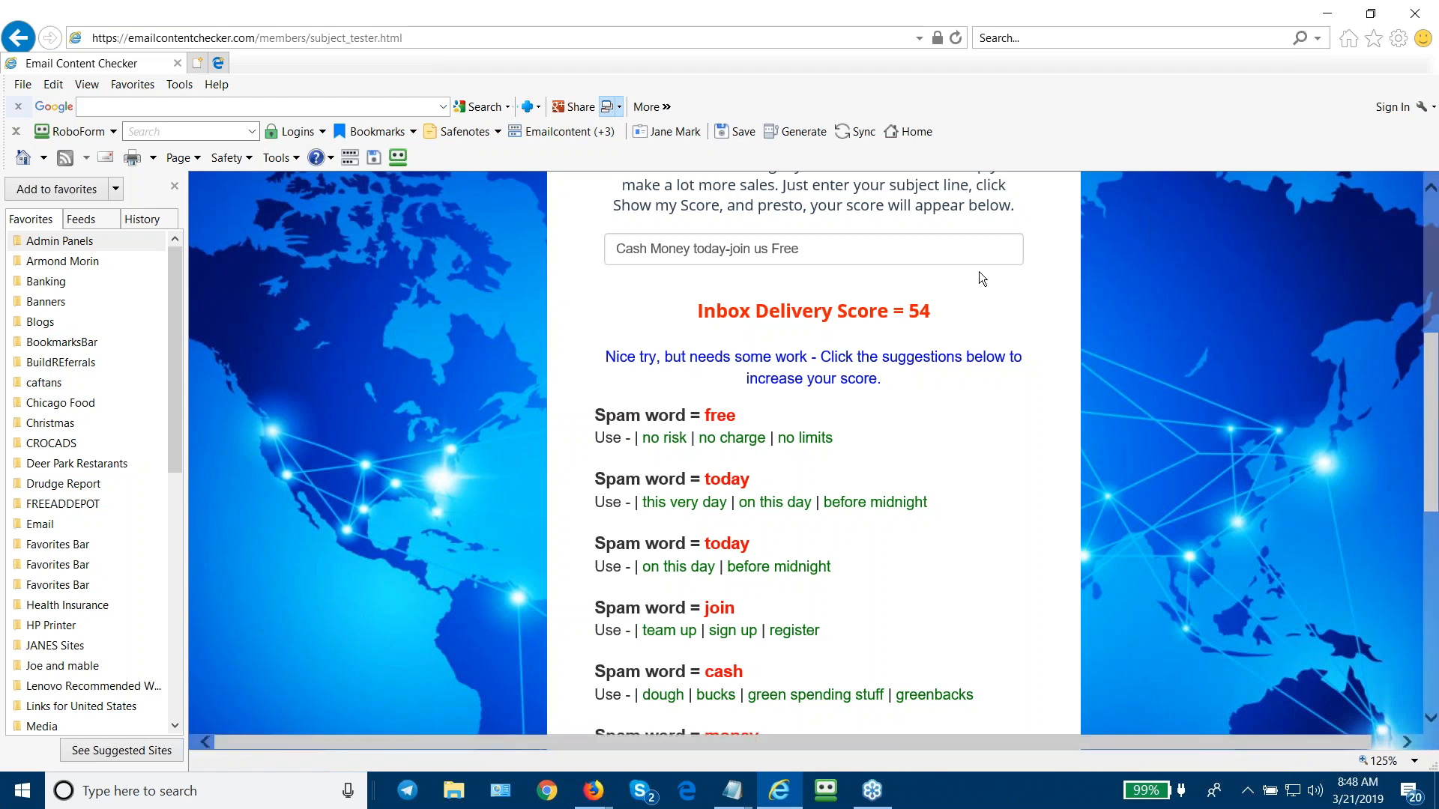
mouse_move(922, 438)
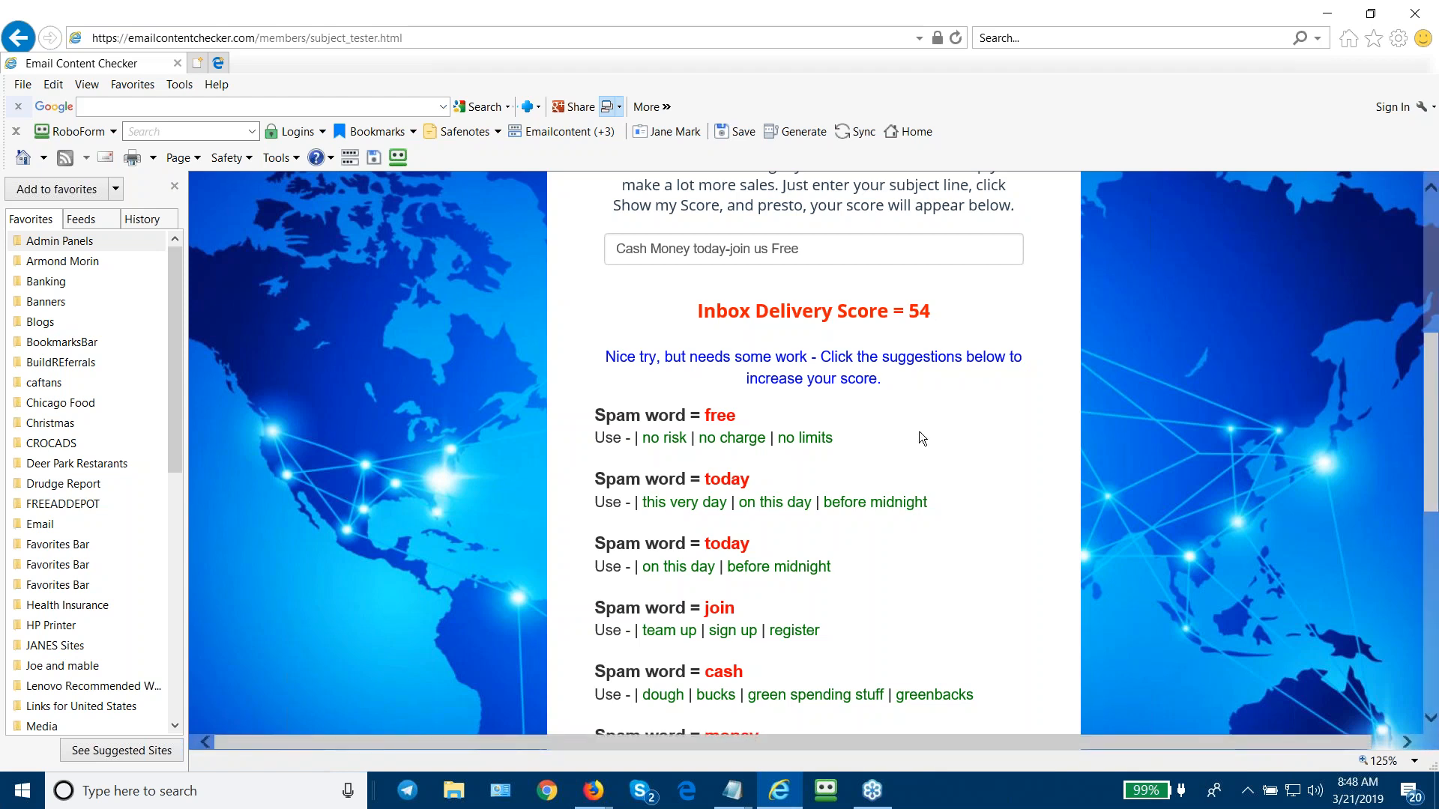
mouse_move(944, 396)
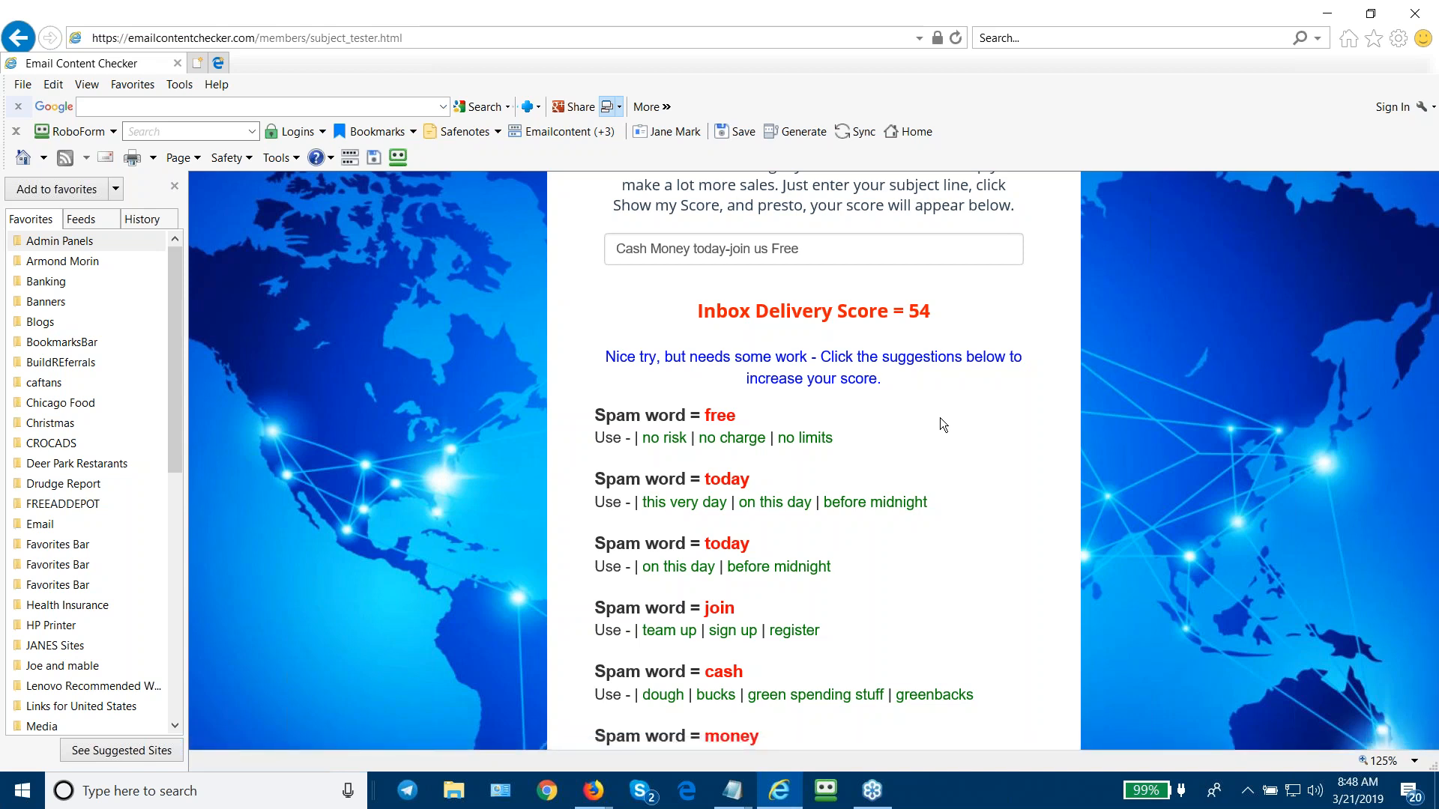
scroll(down, 3)
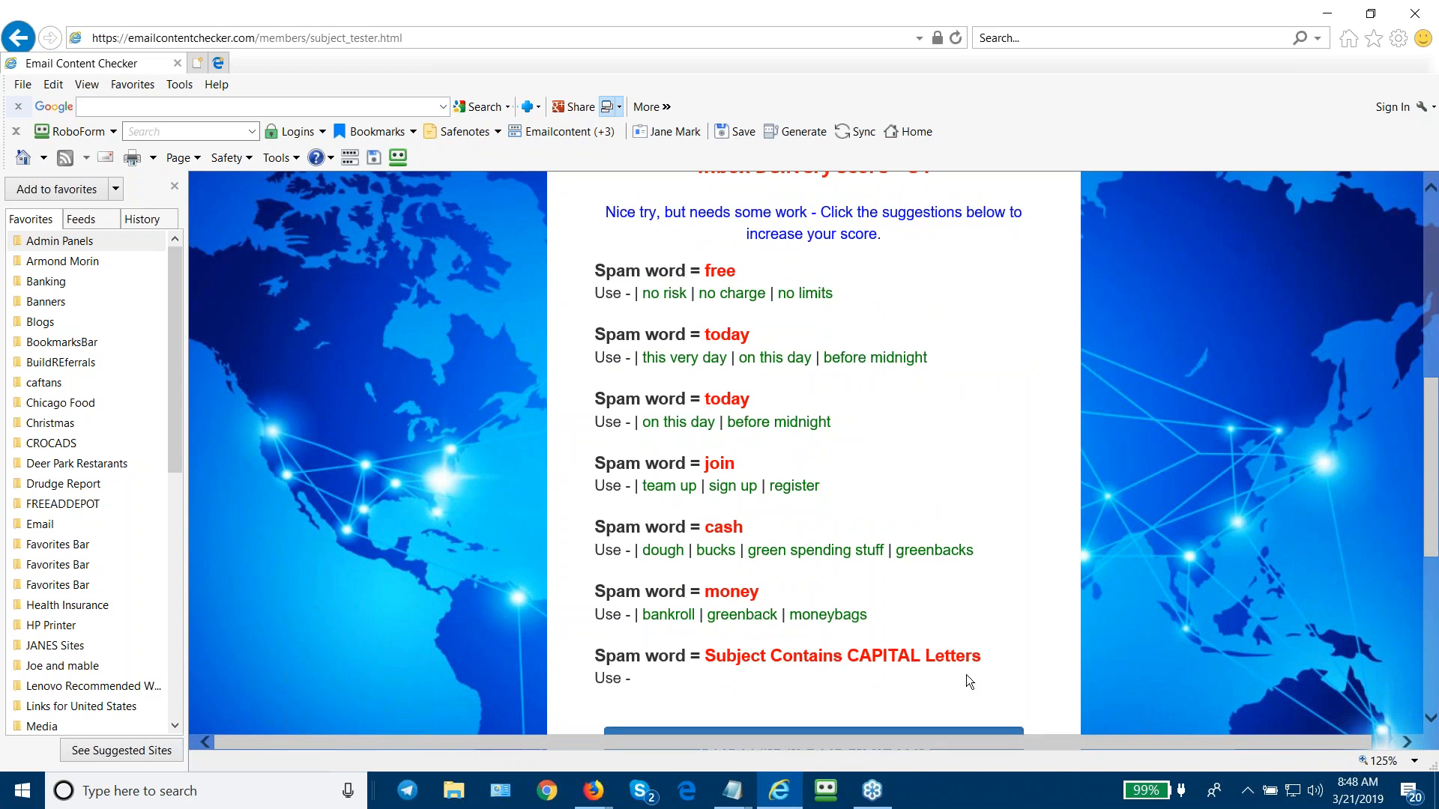
mouse_move(1017, 195)
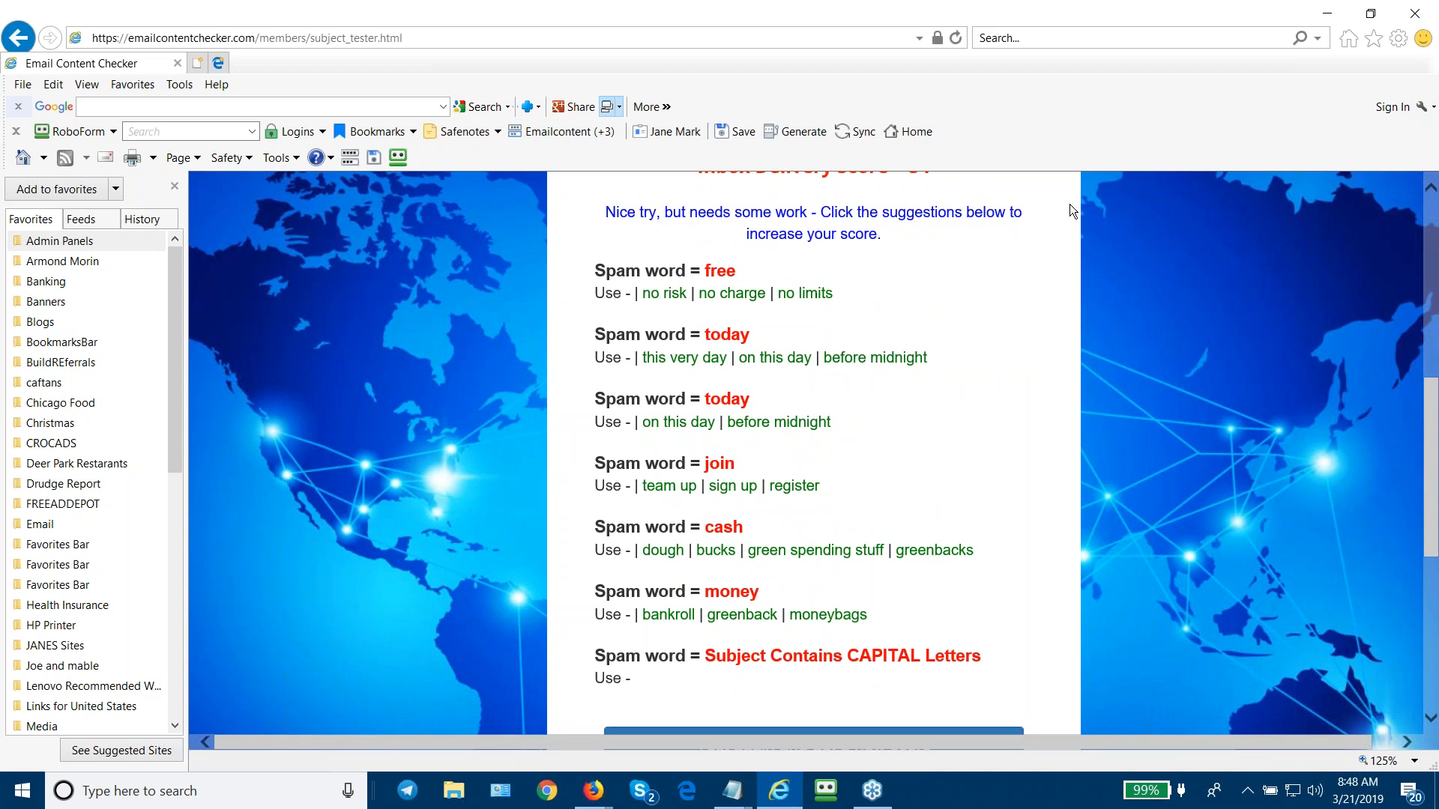
scroll(up, 3)
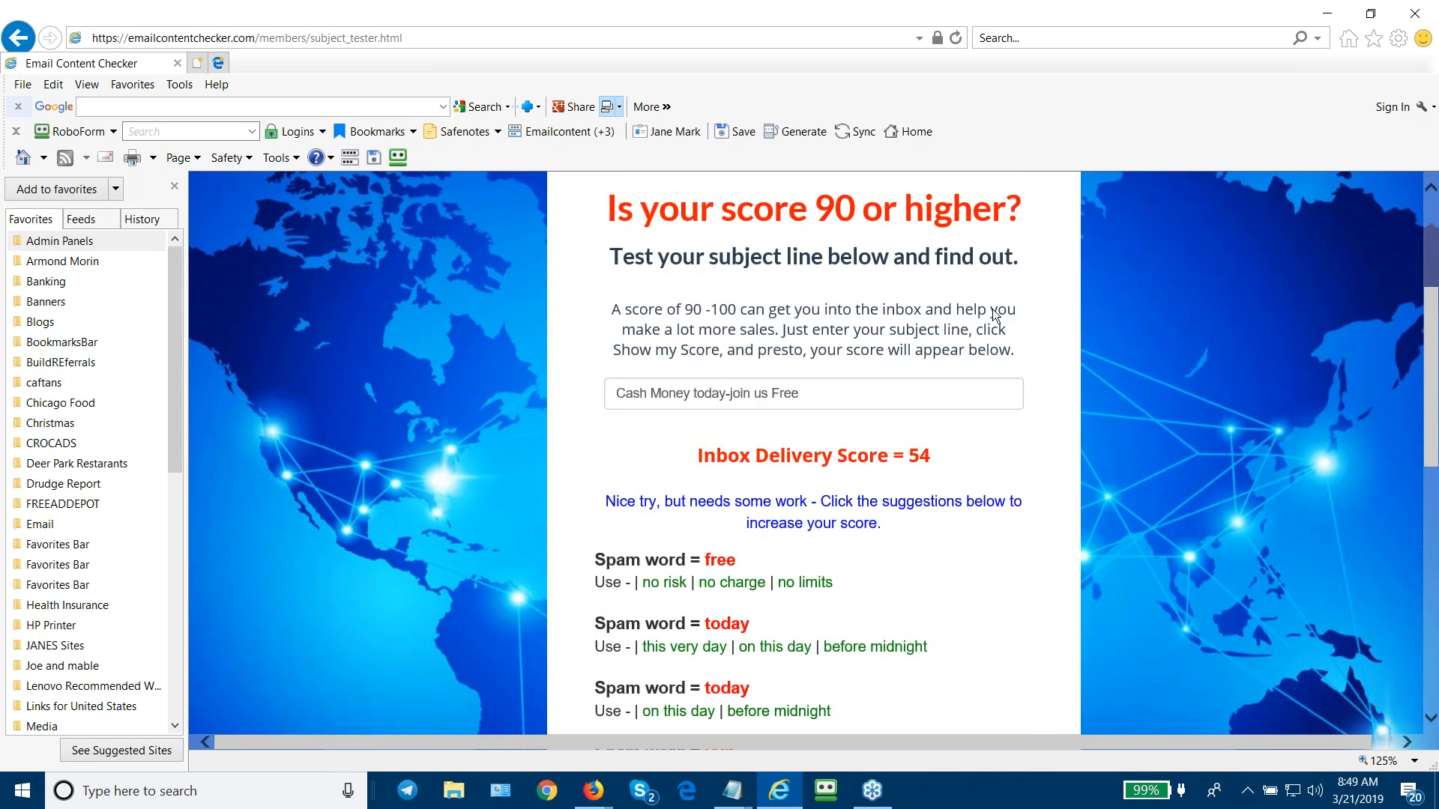
Replace 'Free' with 'at no charge' and rescore the subject, reaching 69.
click(848, 393)
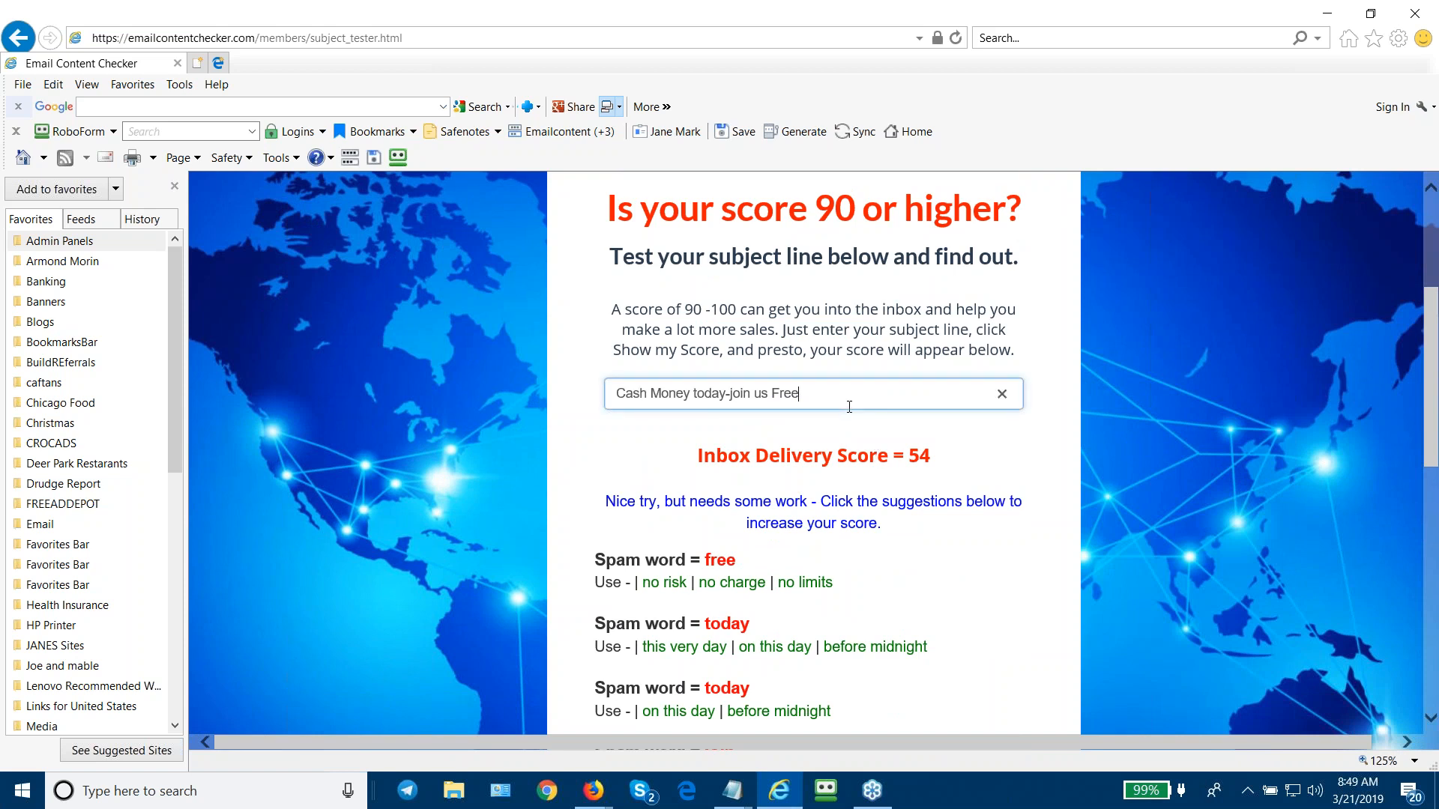
key(Backspace)
text(at no charg)
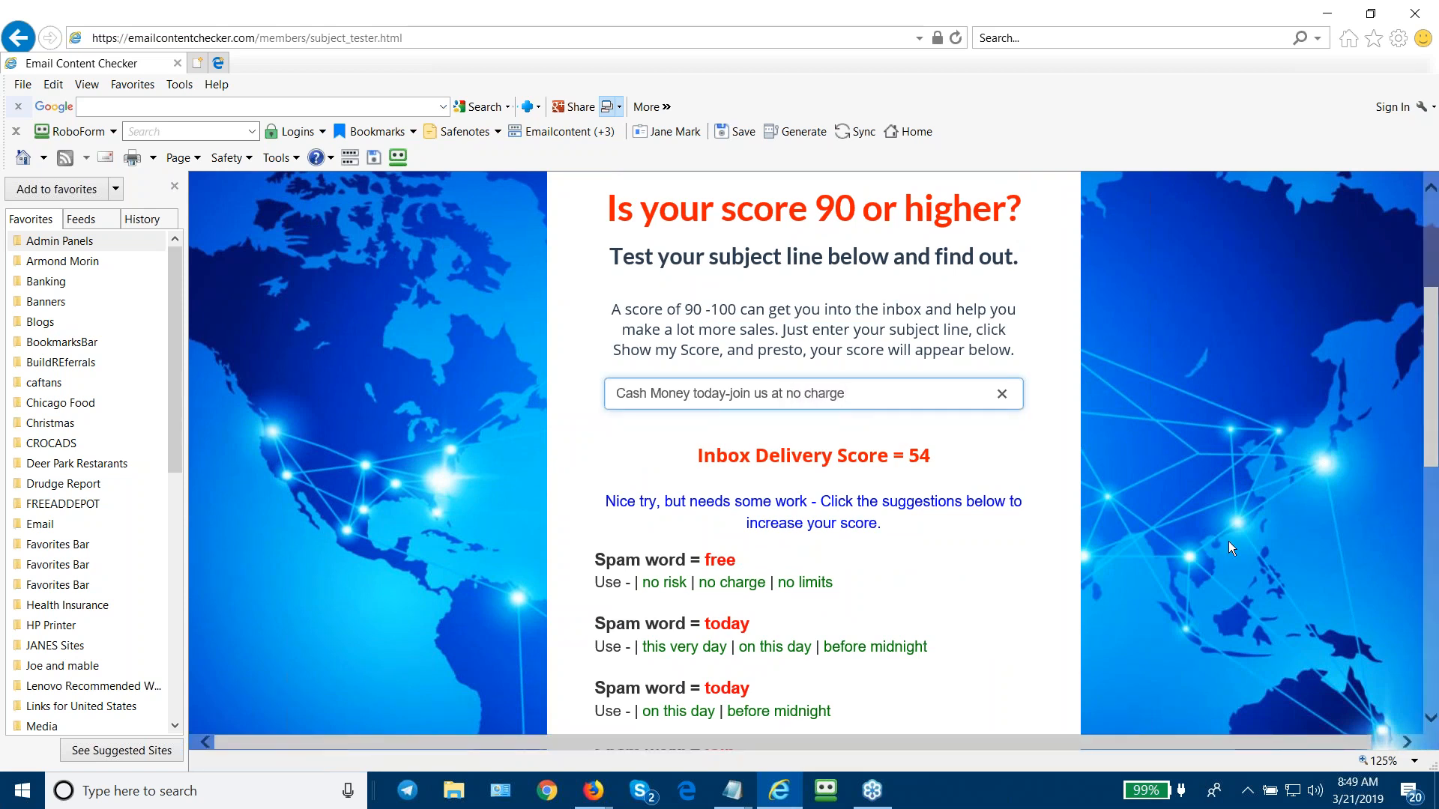
scroll(down, 3)
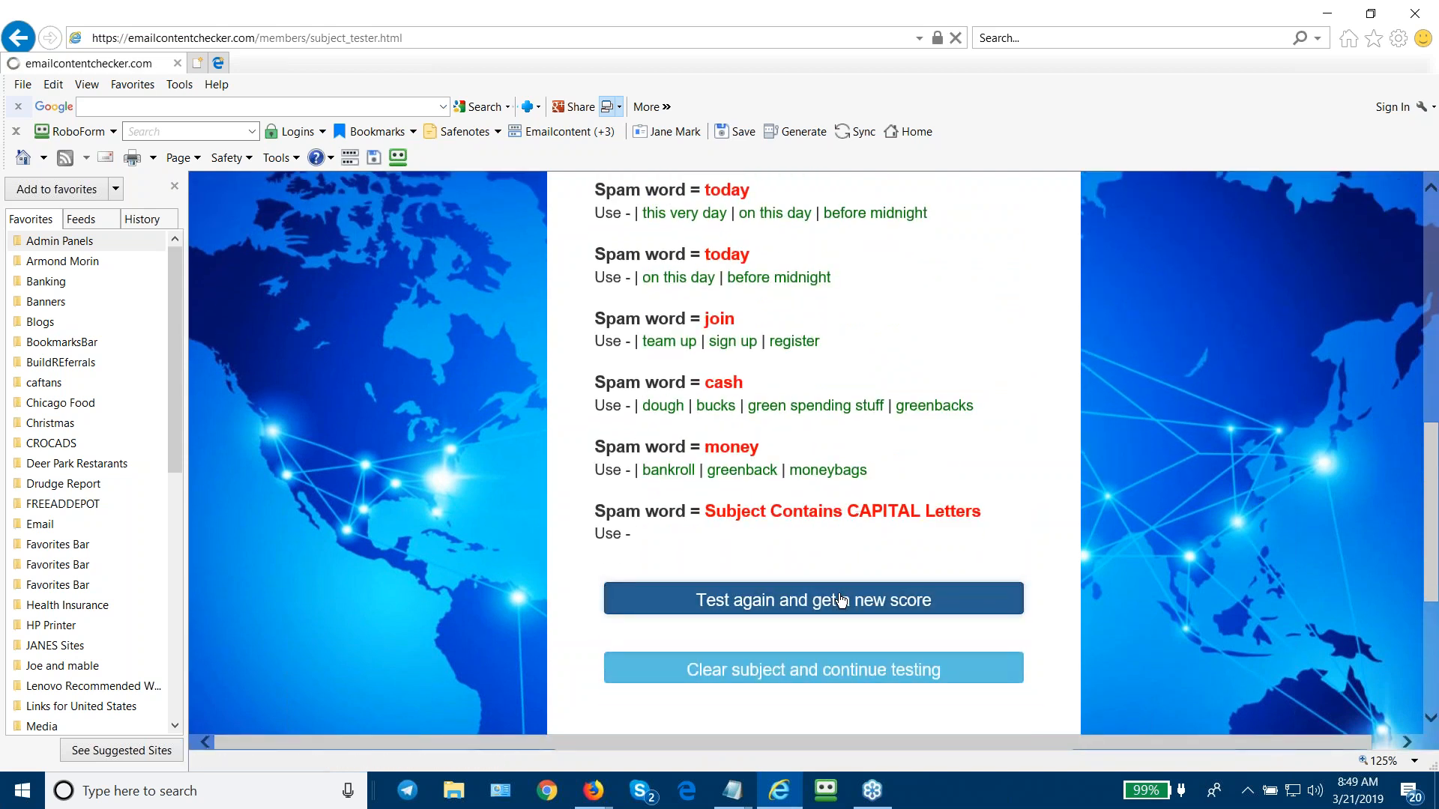
click(814, 599)
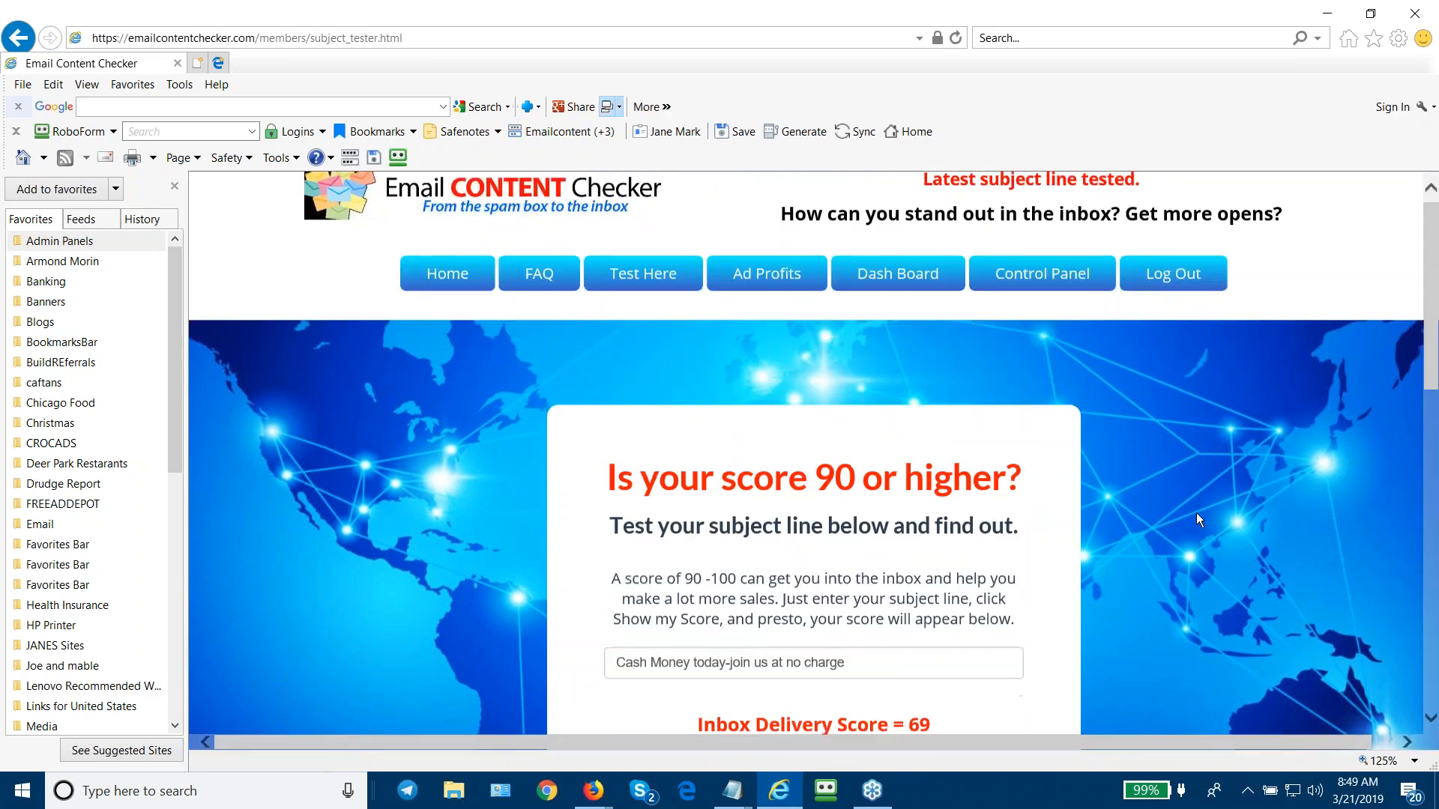
scroll(down, 3)
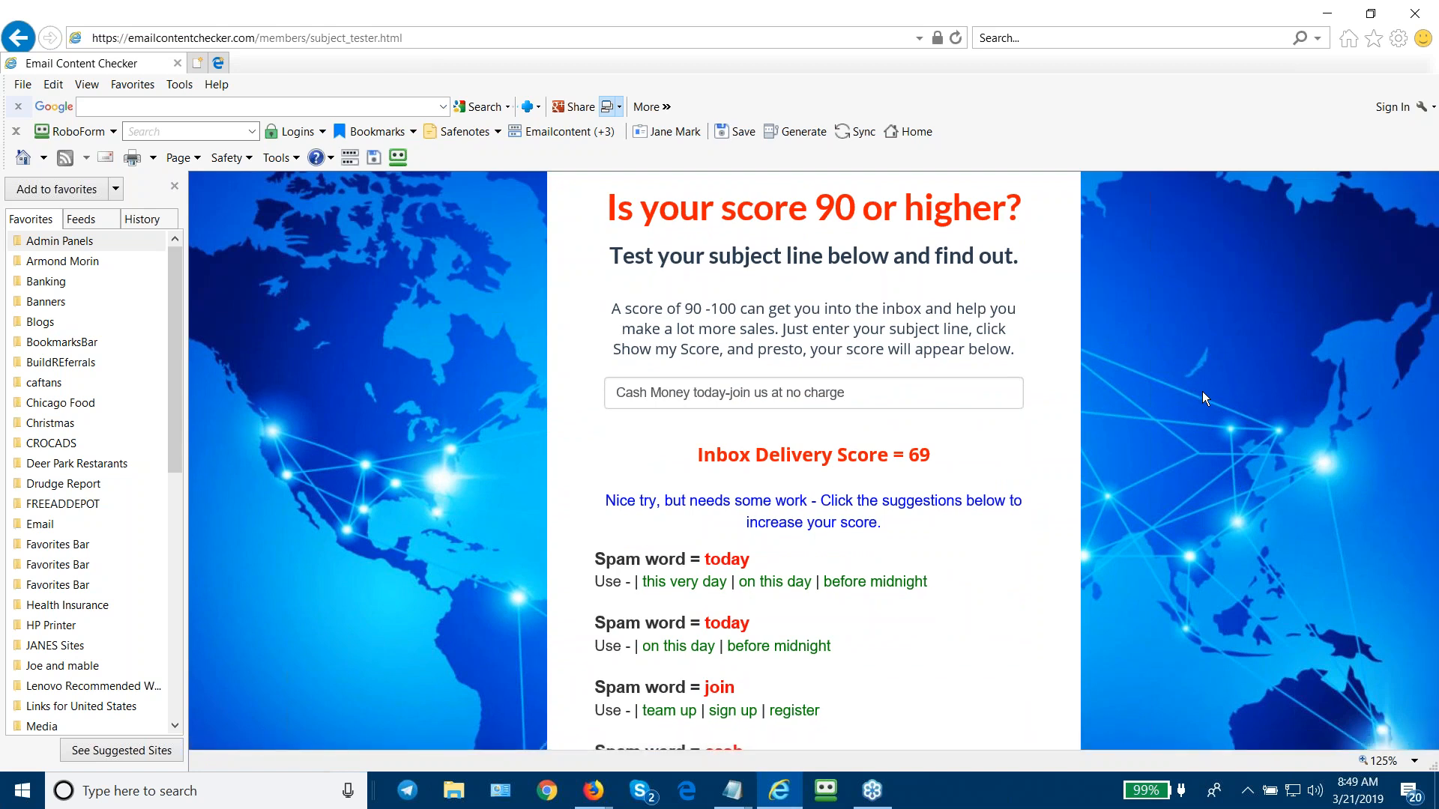
mouse_move(1209, 396)
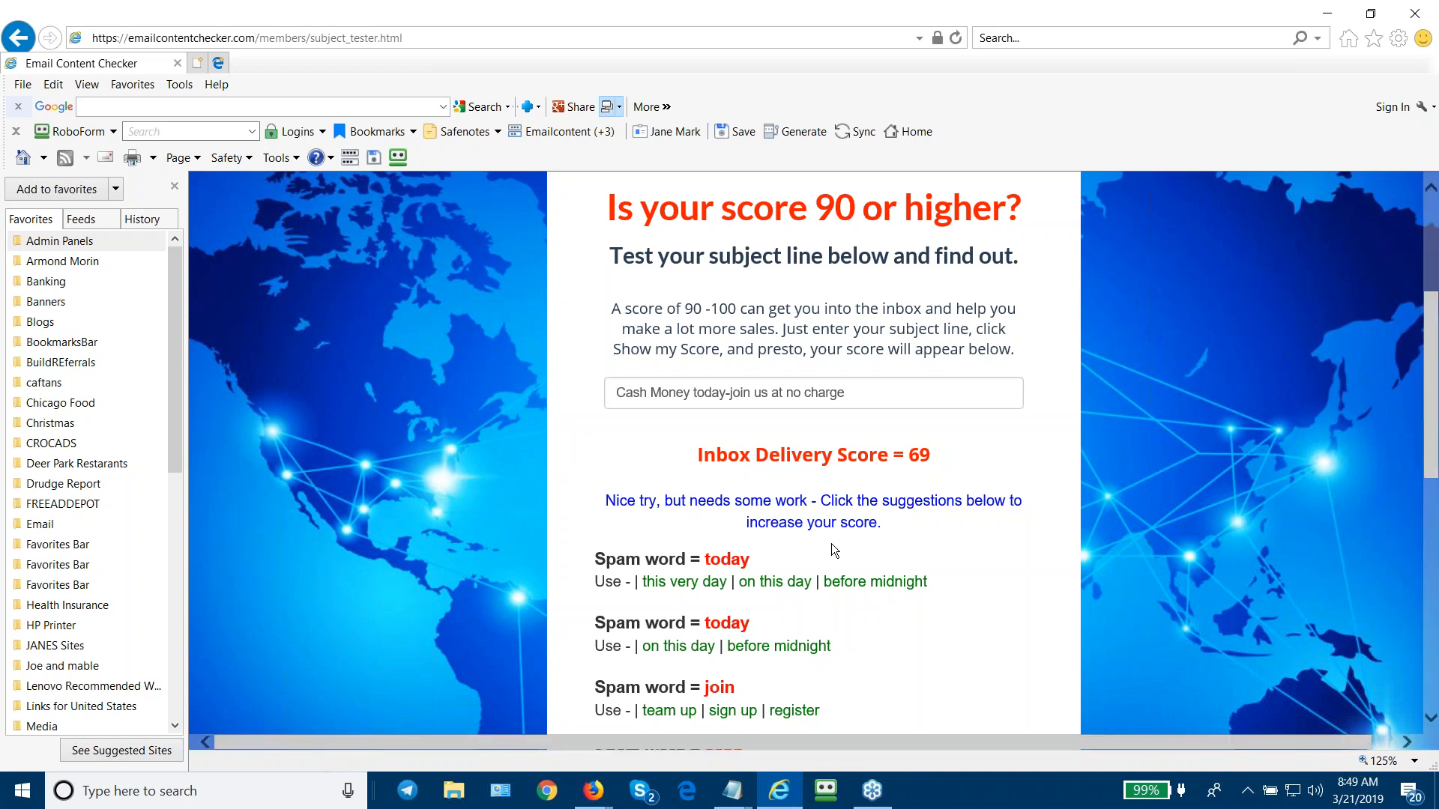
mouse_move(833, 478)
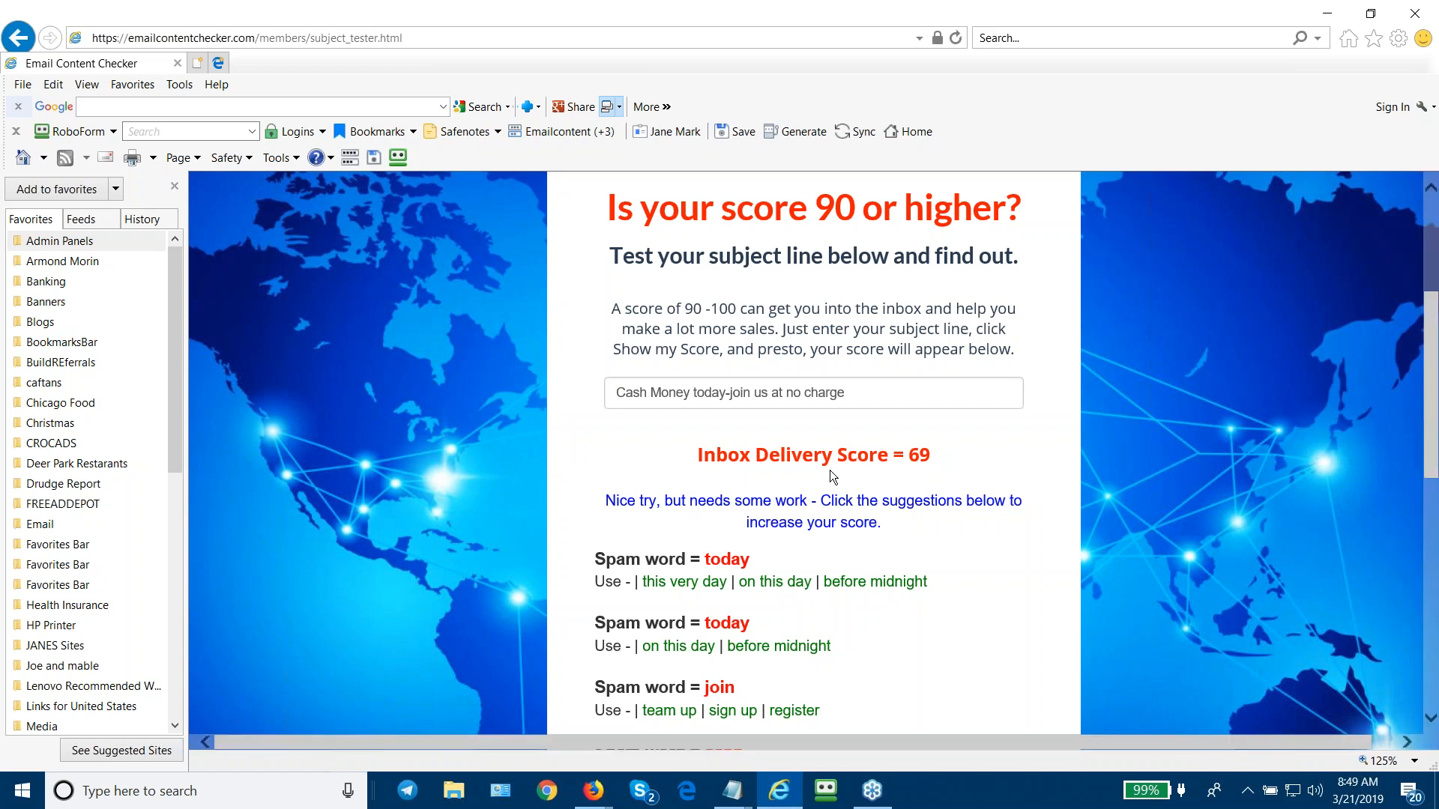
mouse_move(735, 419)
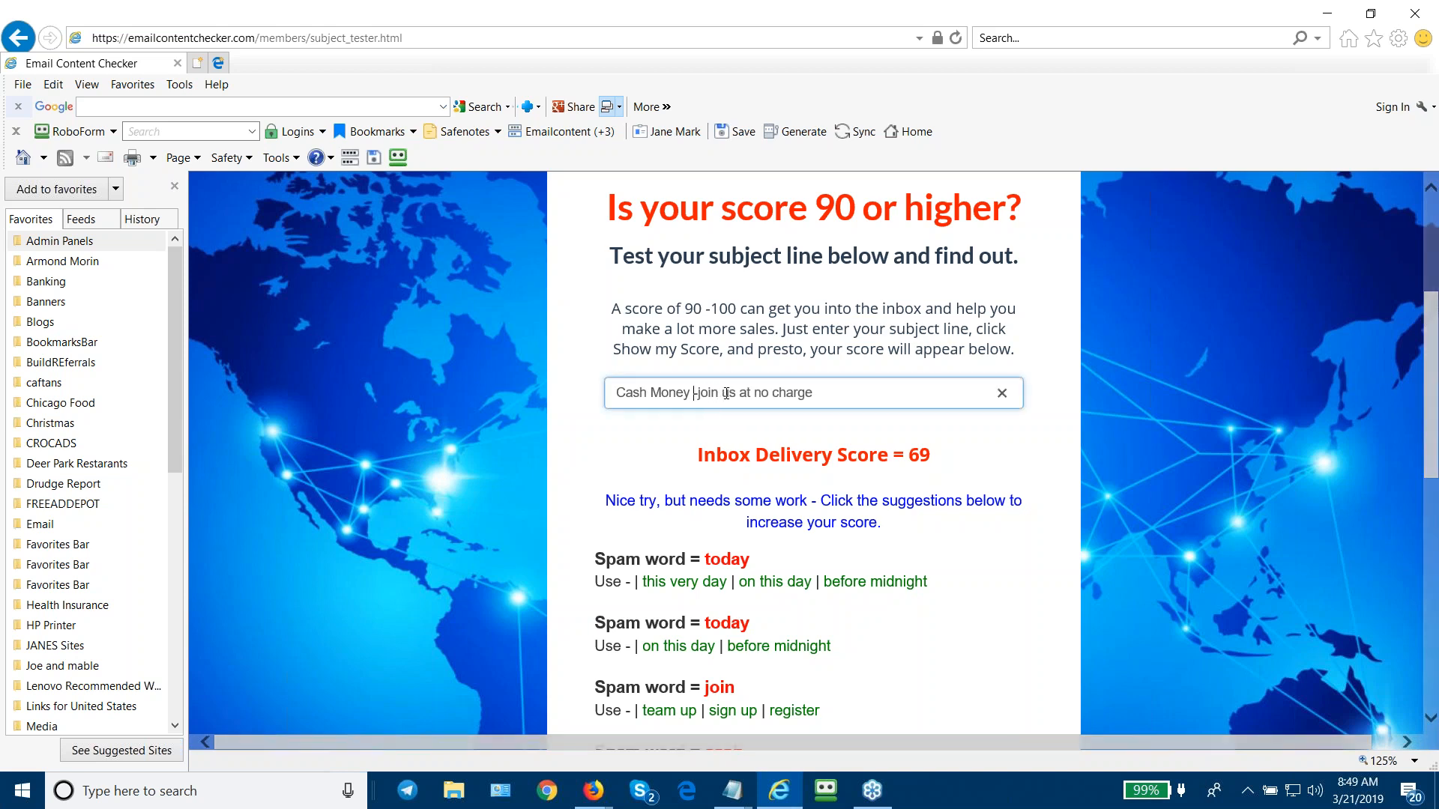
Replace 'today' with 'now' and 'Cash Money' with 'Greenbacks' in the subject.
text(now)
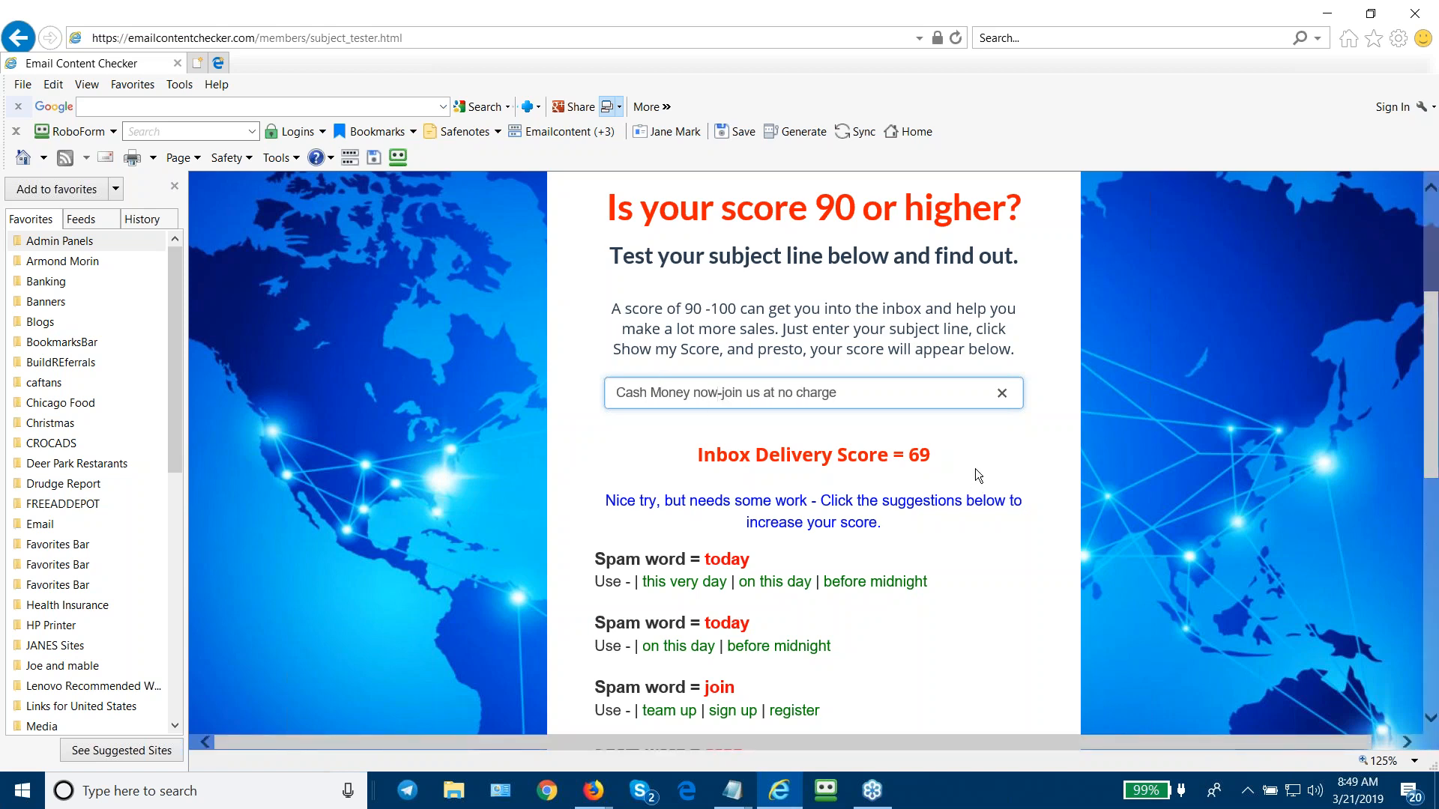
scroll(down, 3)
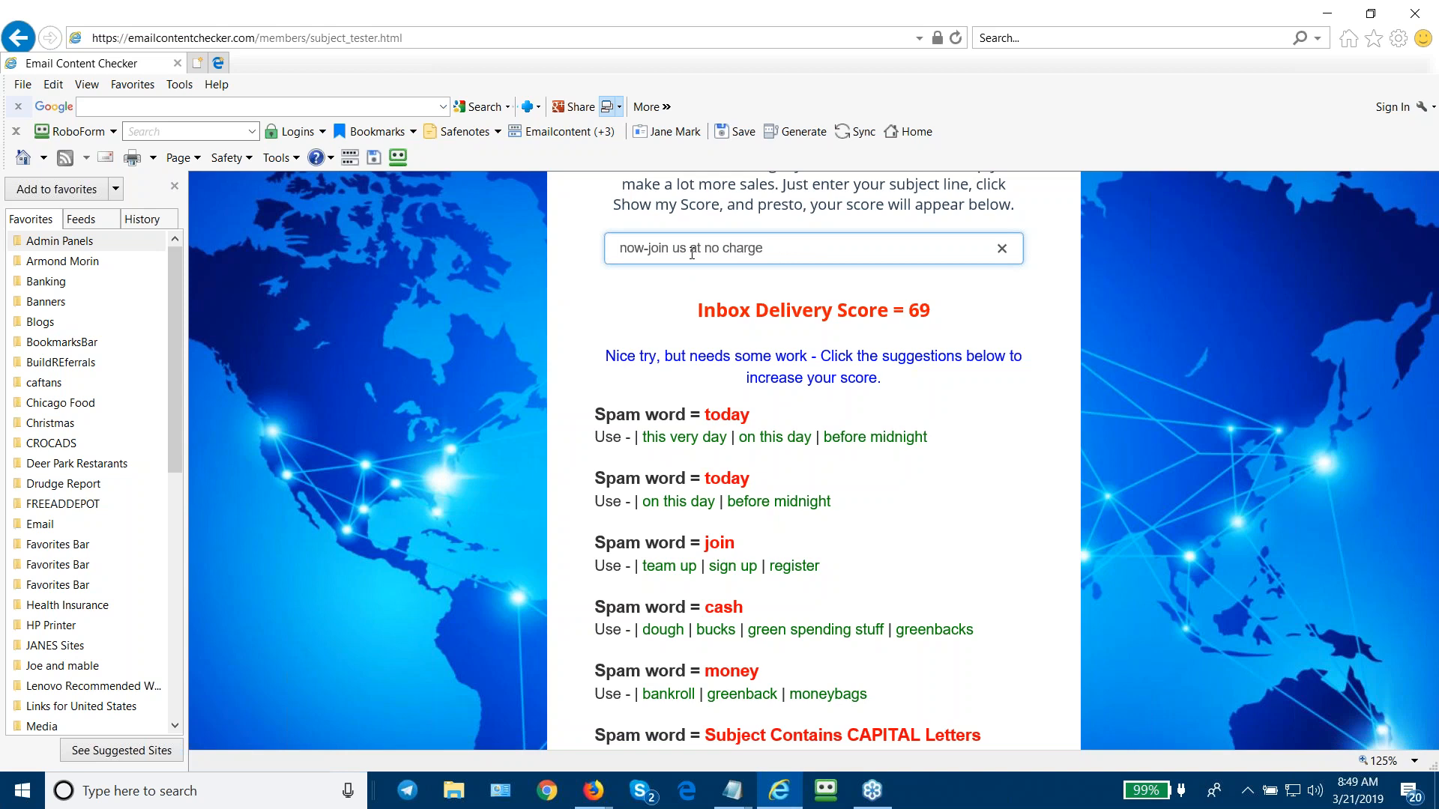
text(greenba)
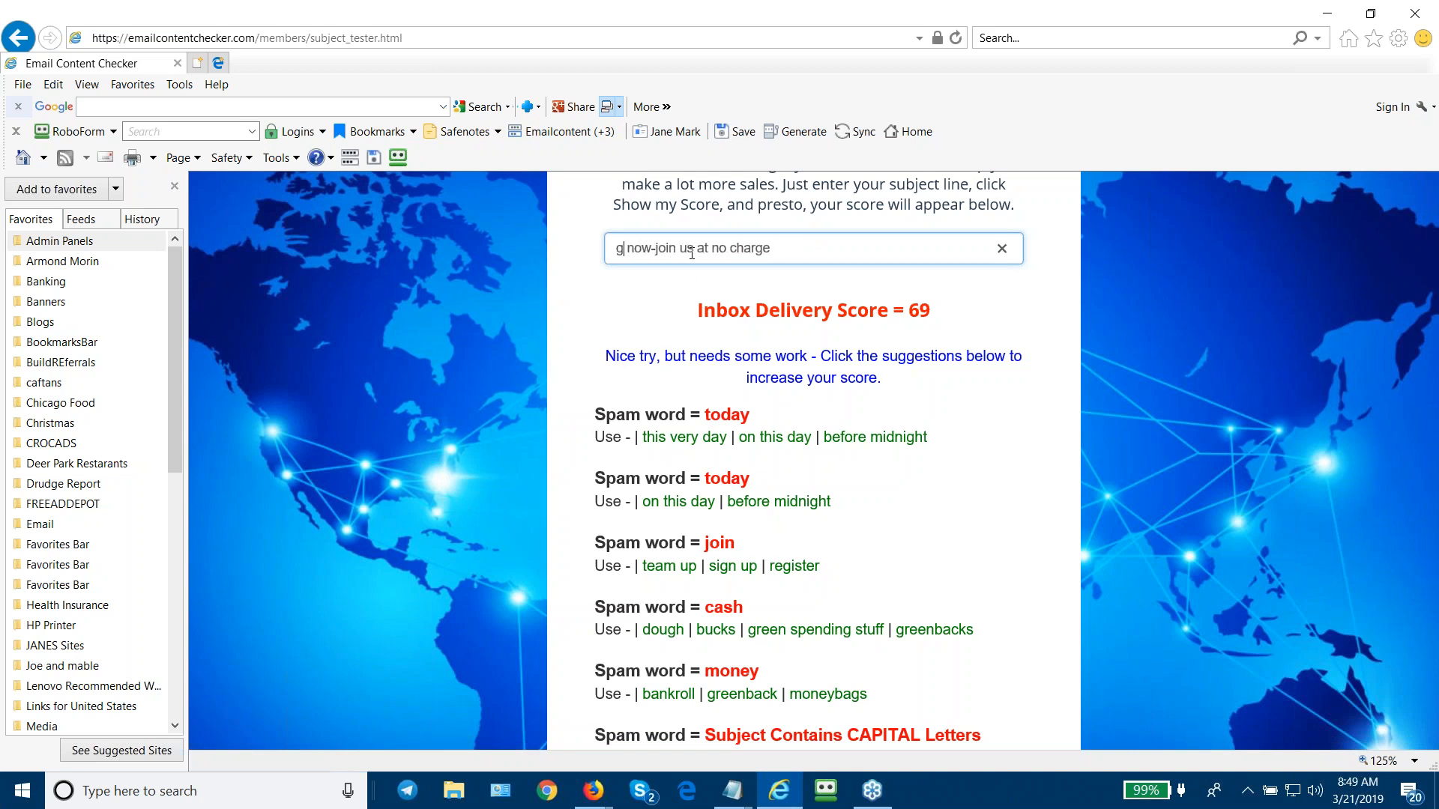
text(Greenback)
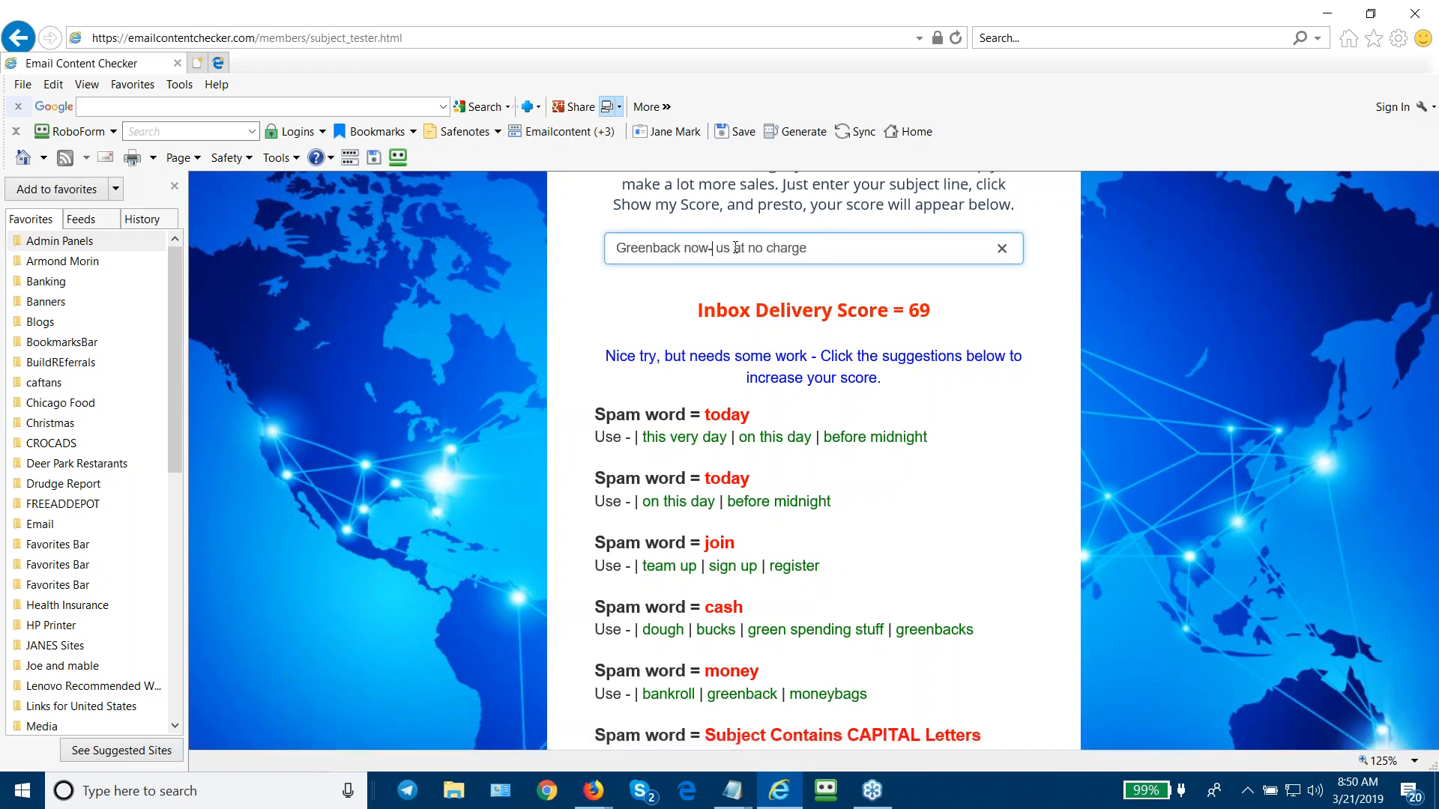
Replace 'join' with 'register' and delete 'us' from the subject.
text(register)
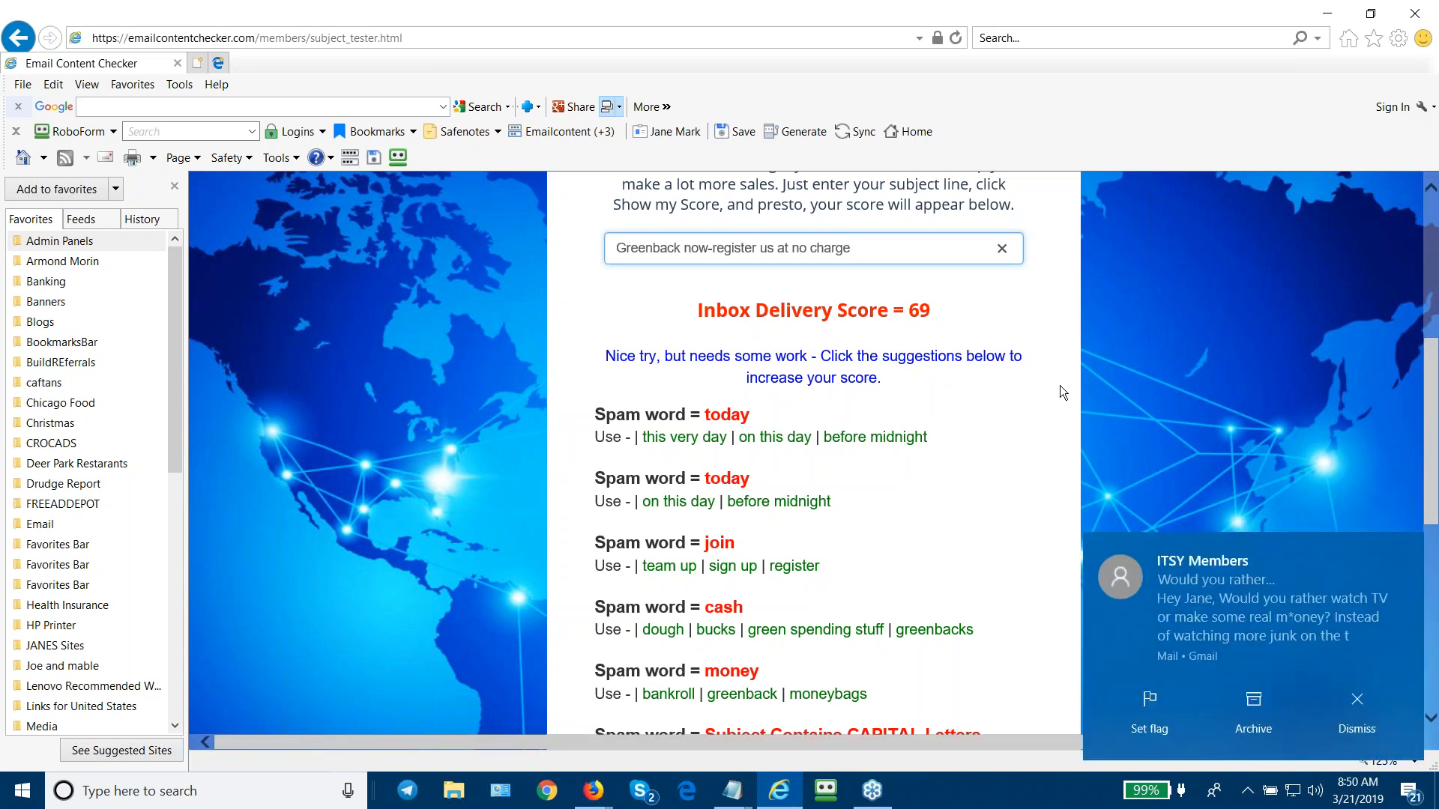
click(775, 248)
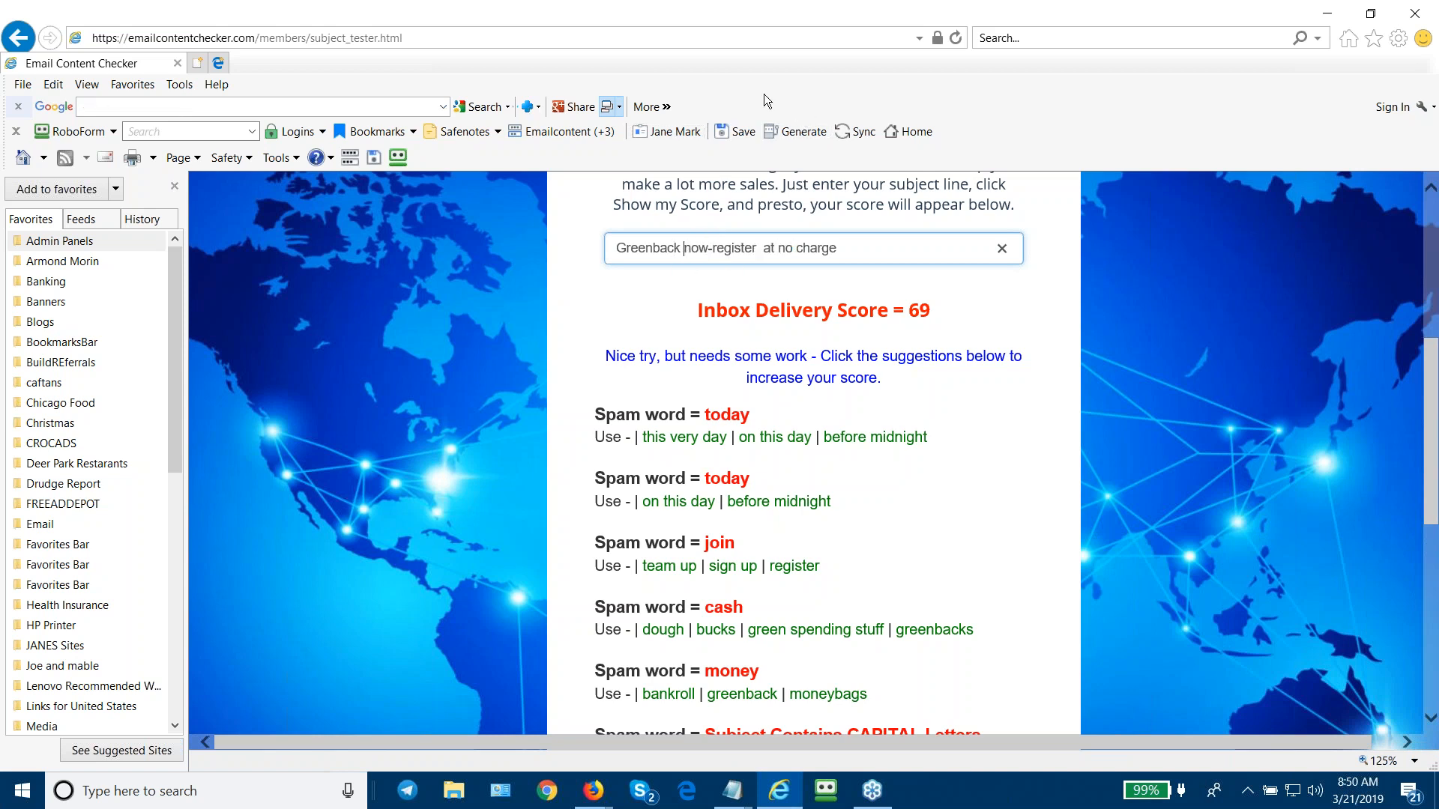
text(s)
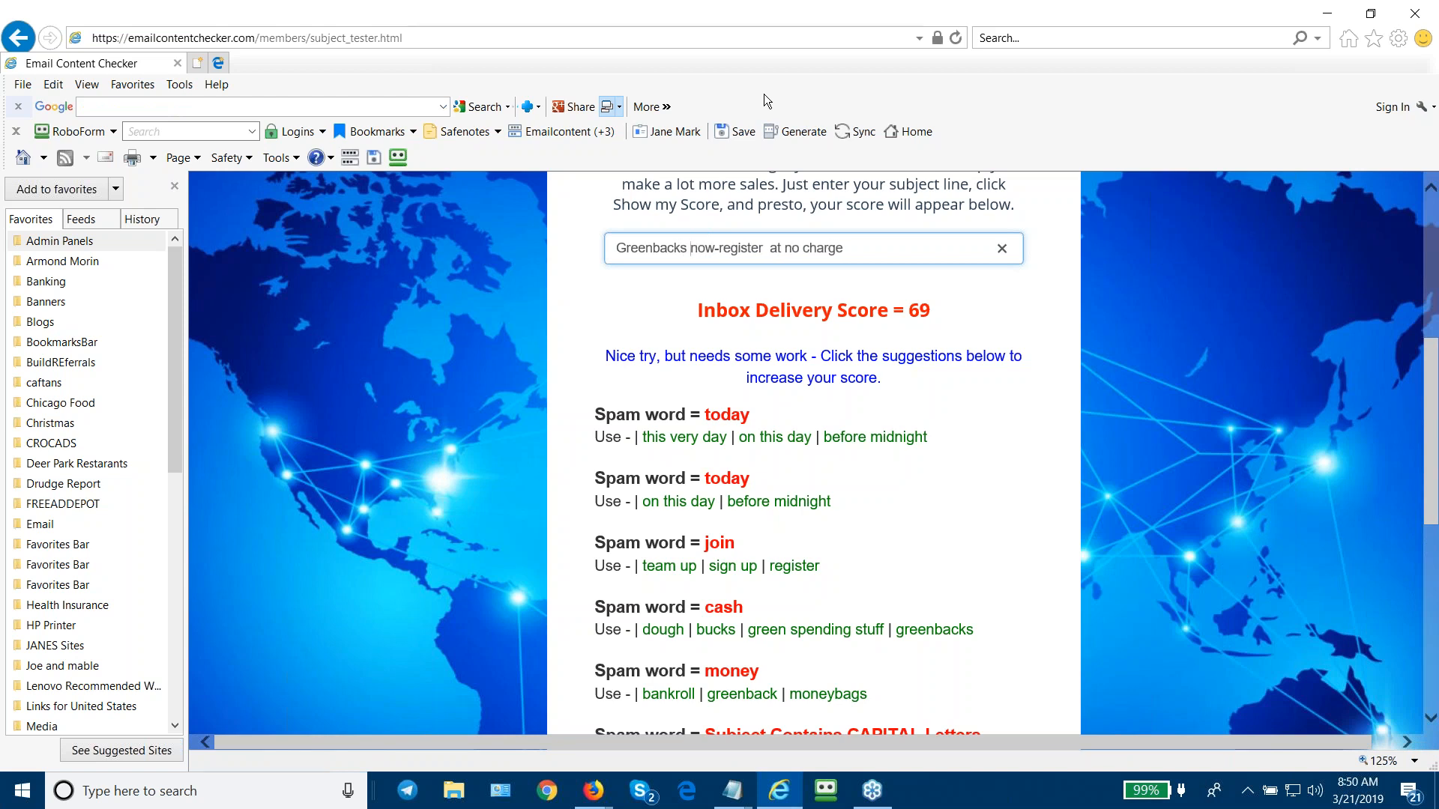
click(865, 248)
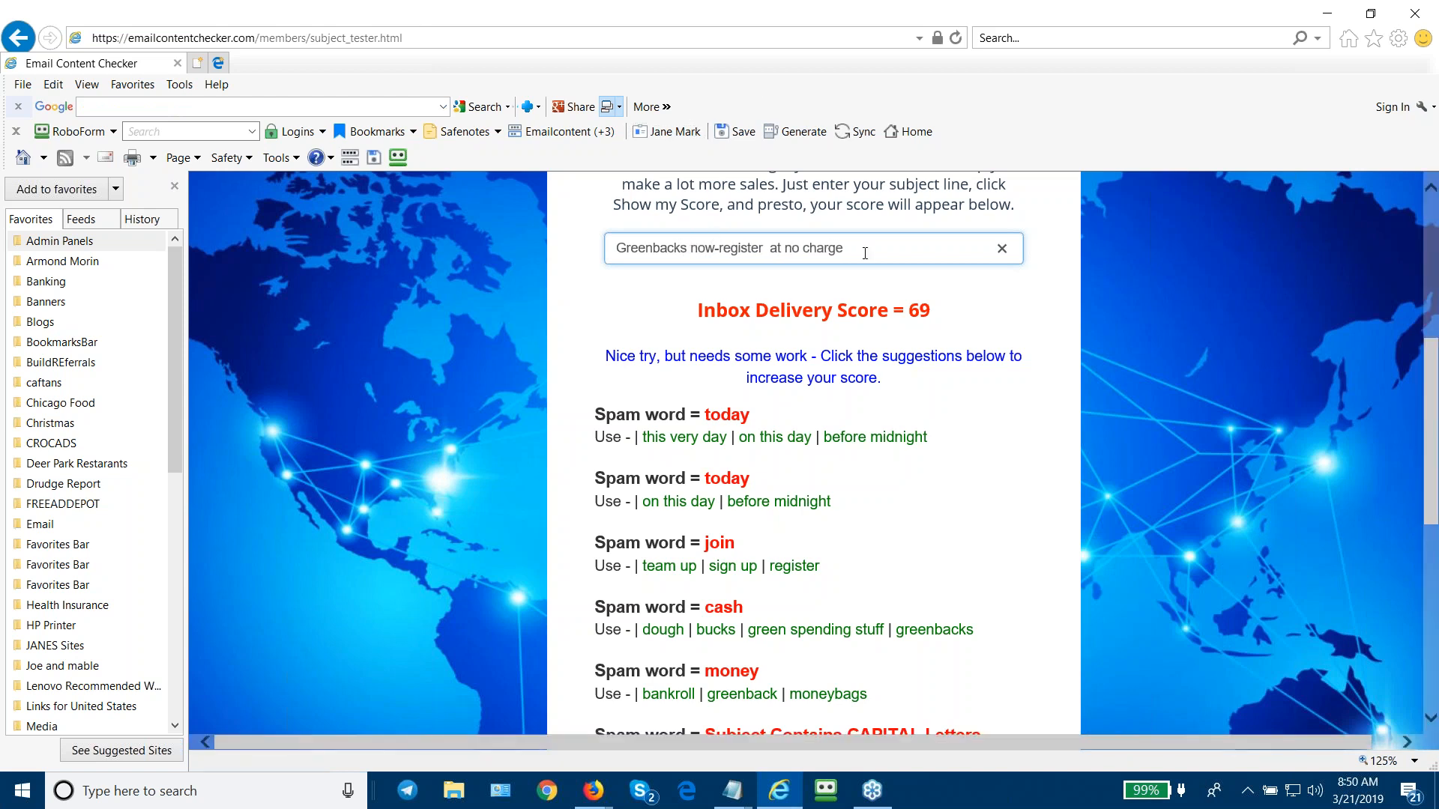
scroll(down, 3)
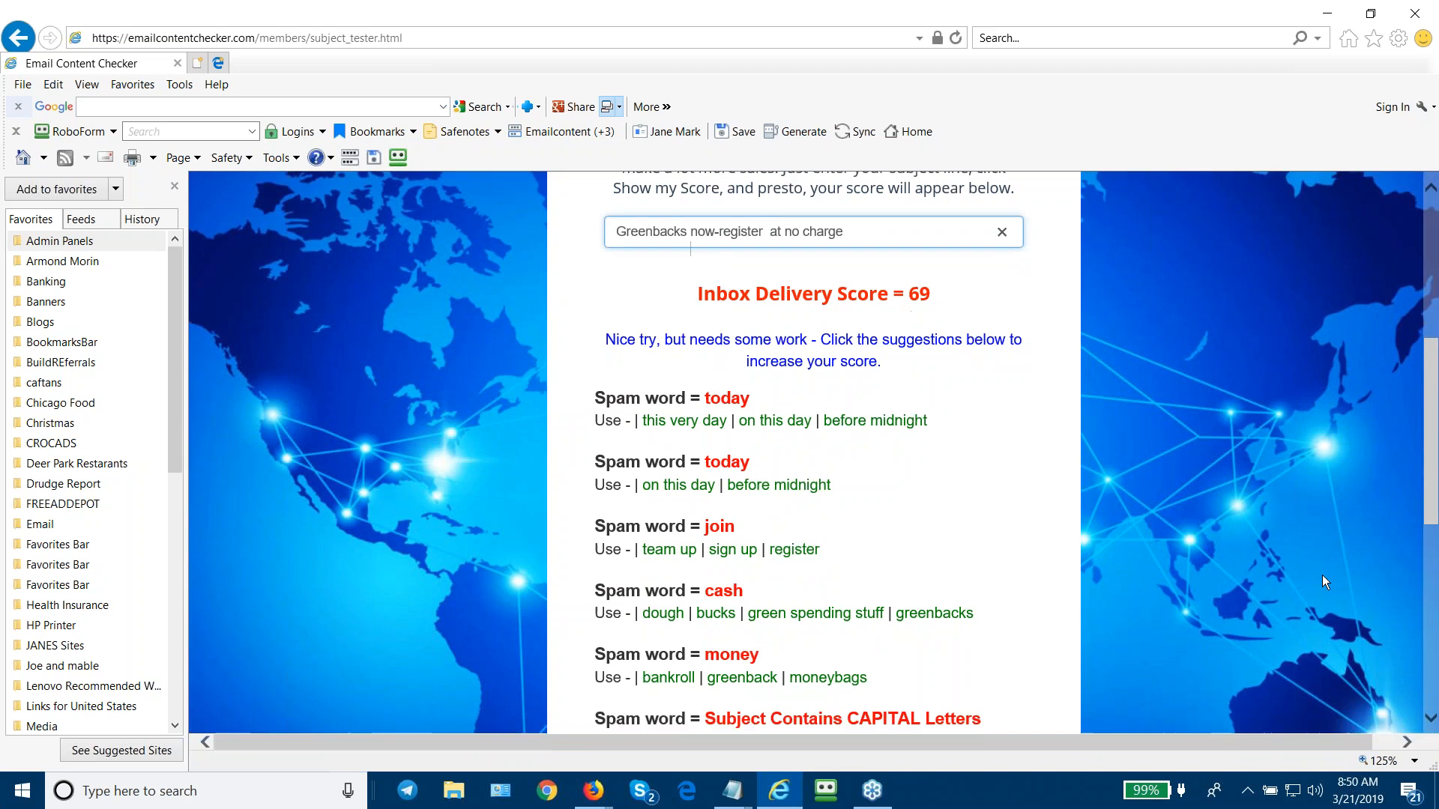
scroll(down, 3)
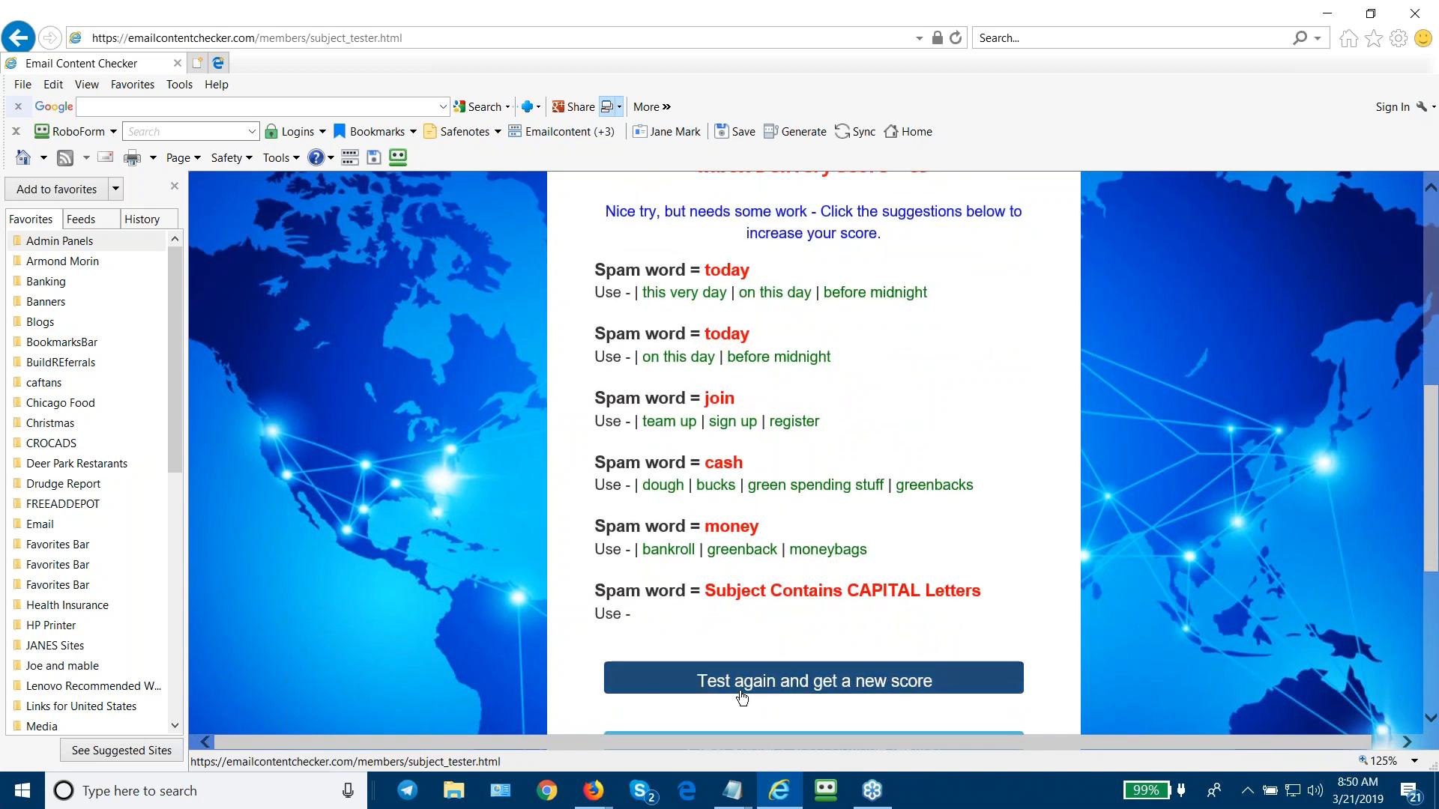
Rescore 'Greenbacks now-register at no charge', earning 99 with no suggestions.
click(813, 681)
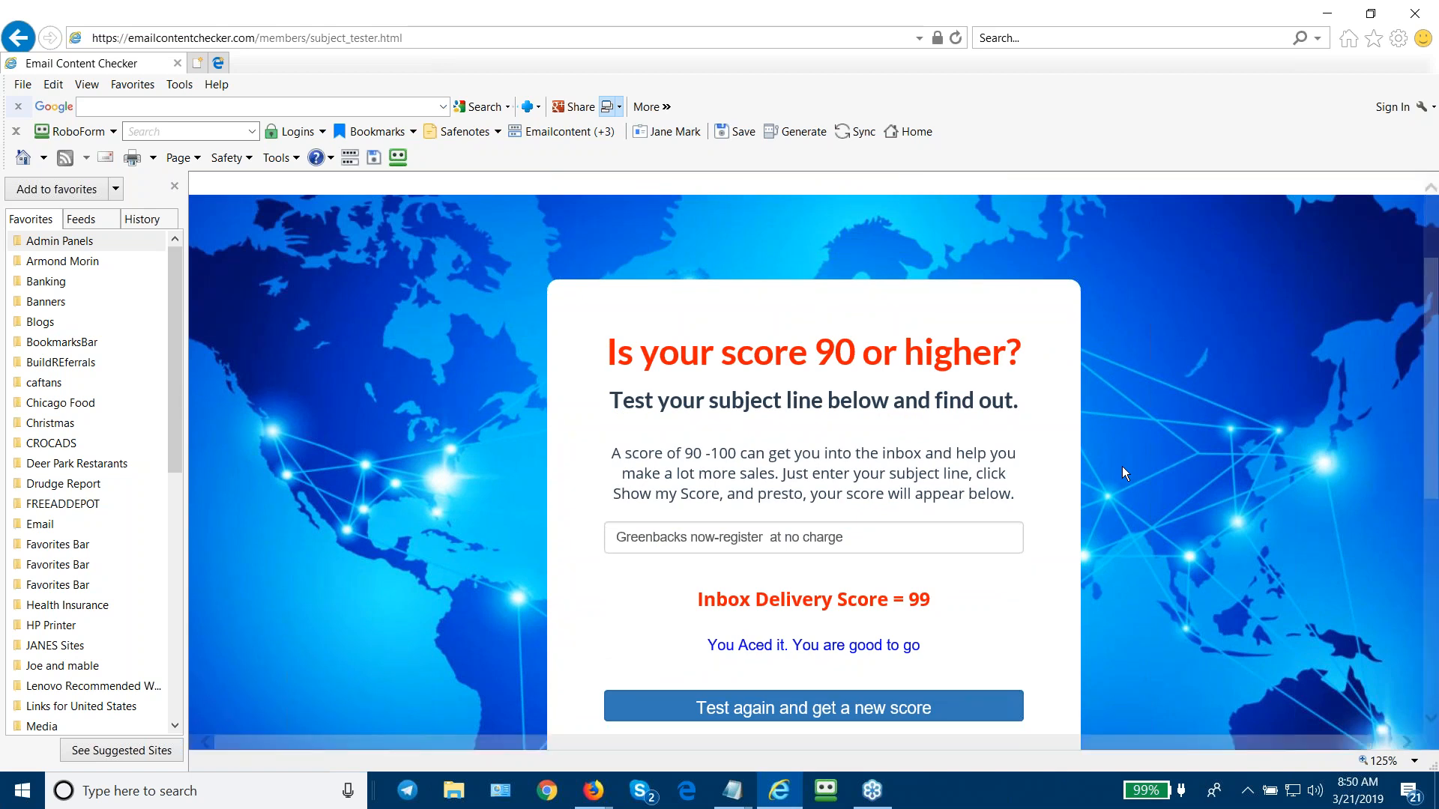
mouse_move(1059, 466)
text(g)
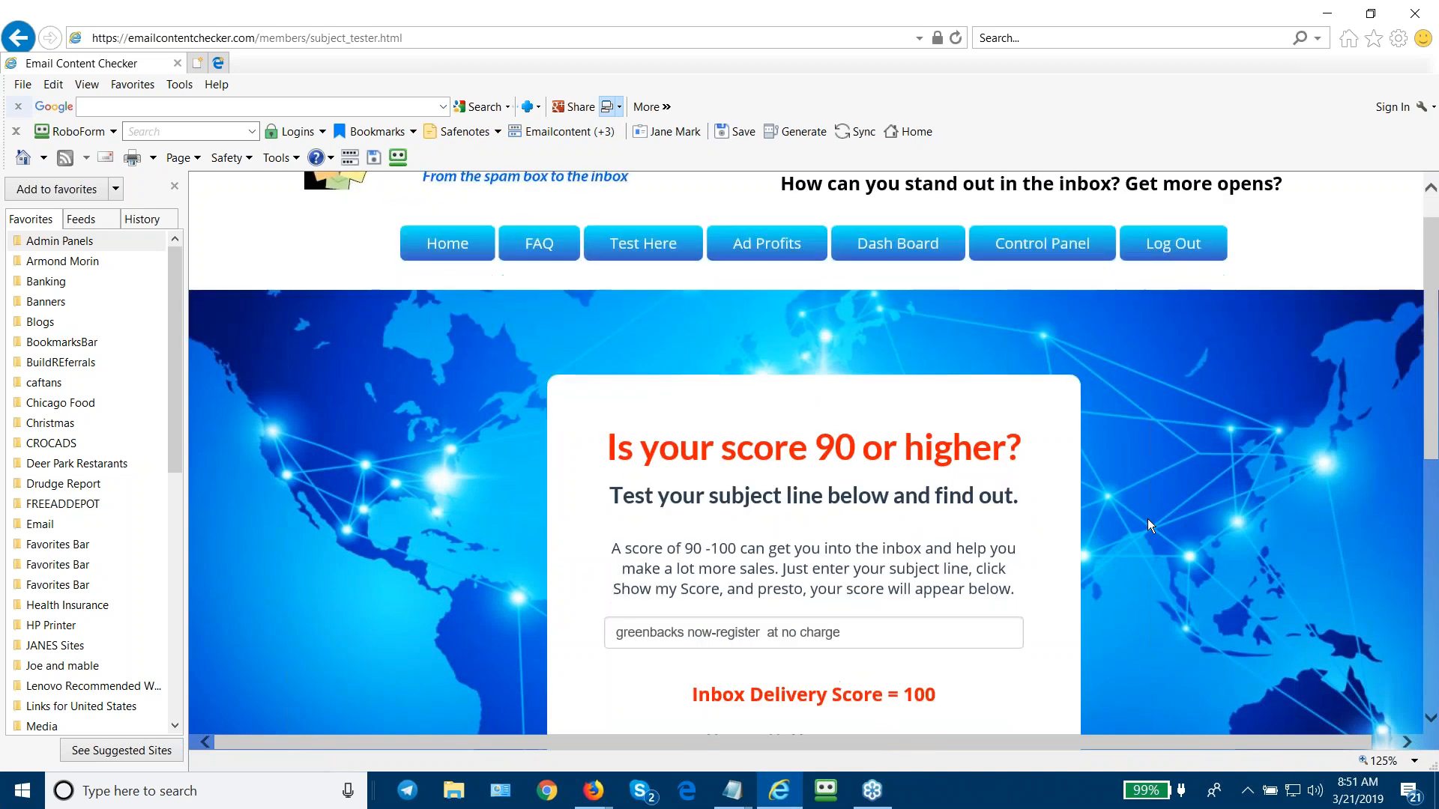
Scroll down to view the lowercase 'greenbacks' subject scoring 100.
scroll(down, 3)
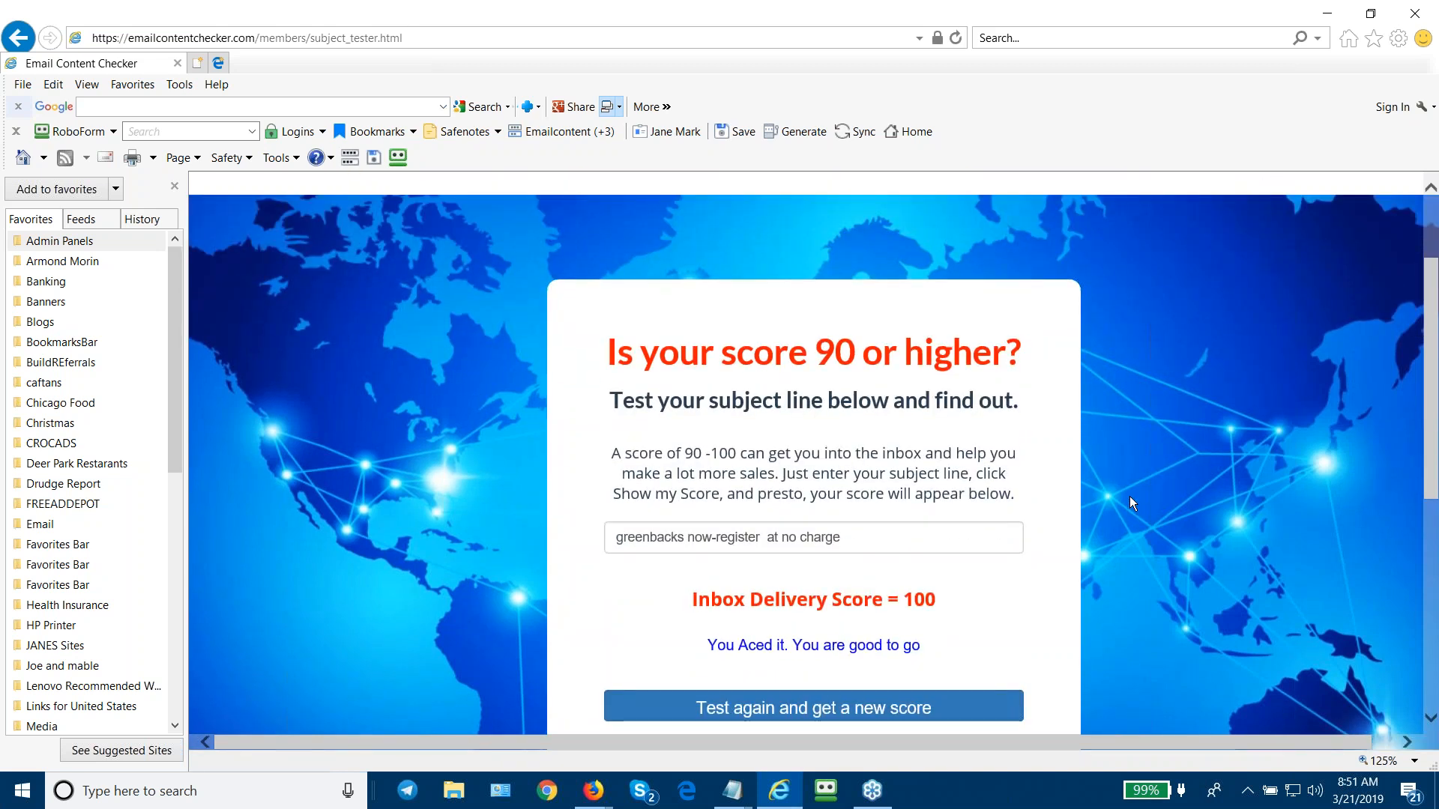